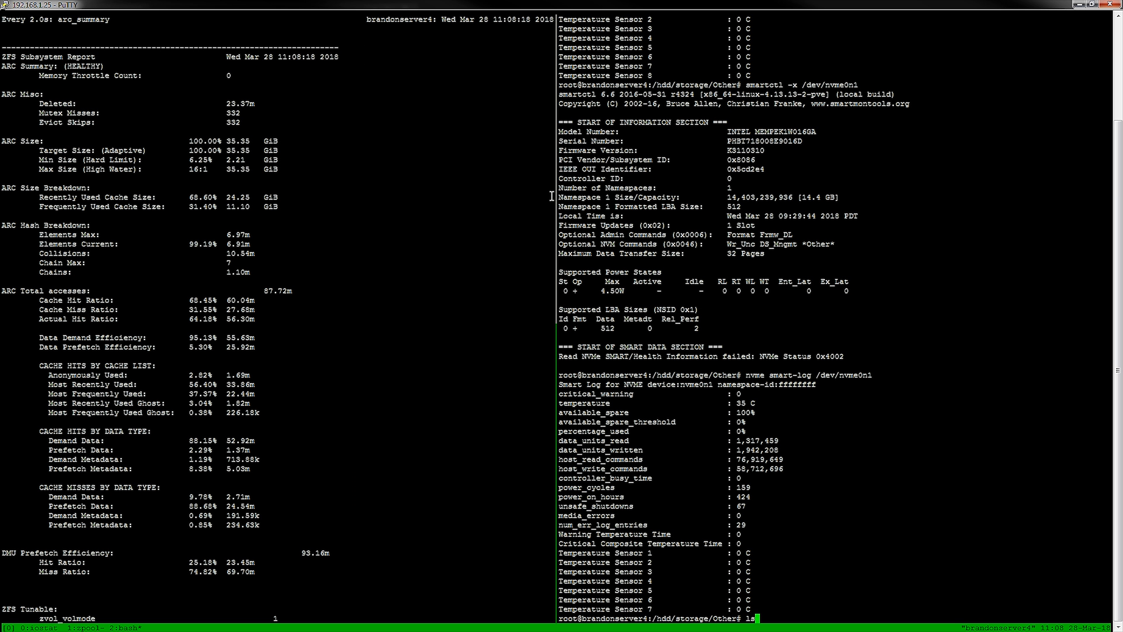
List block devices with lsblk before removing nvme0n1 from pool hdd
type("lsblk")
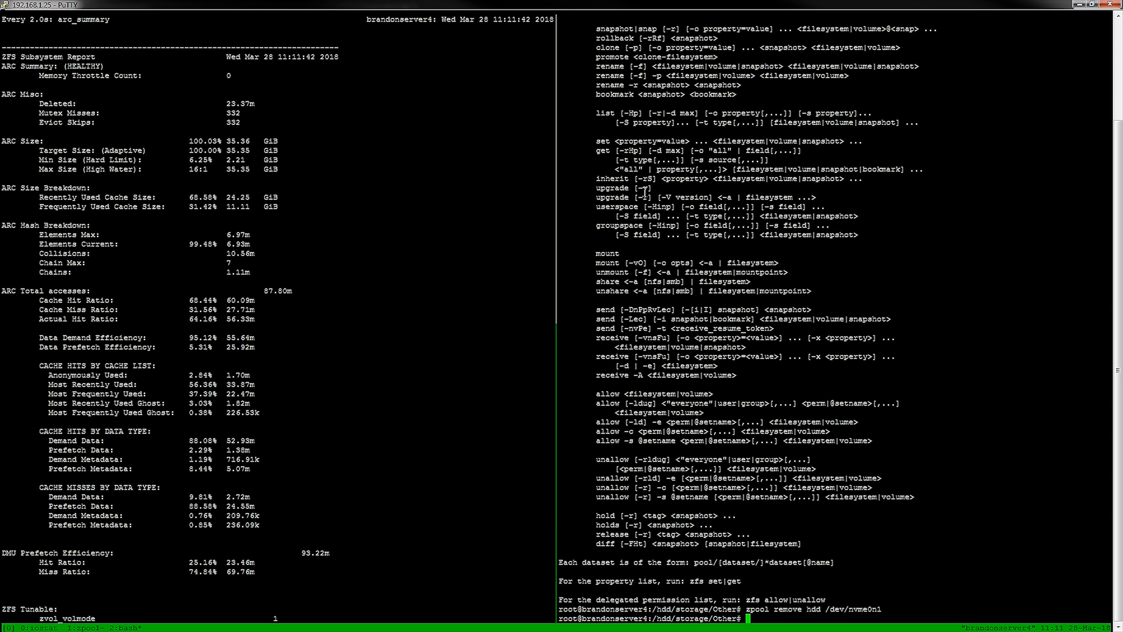
Run 'dd if=/dev/nvme0n1 of=/dev/null bs=1M' to read the whole NVMe drive once
type("dd if")
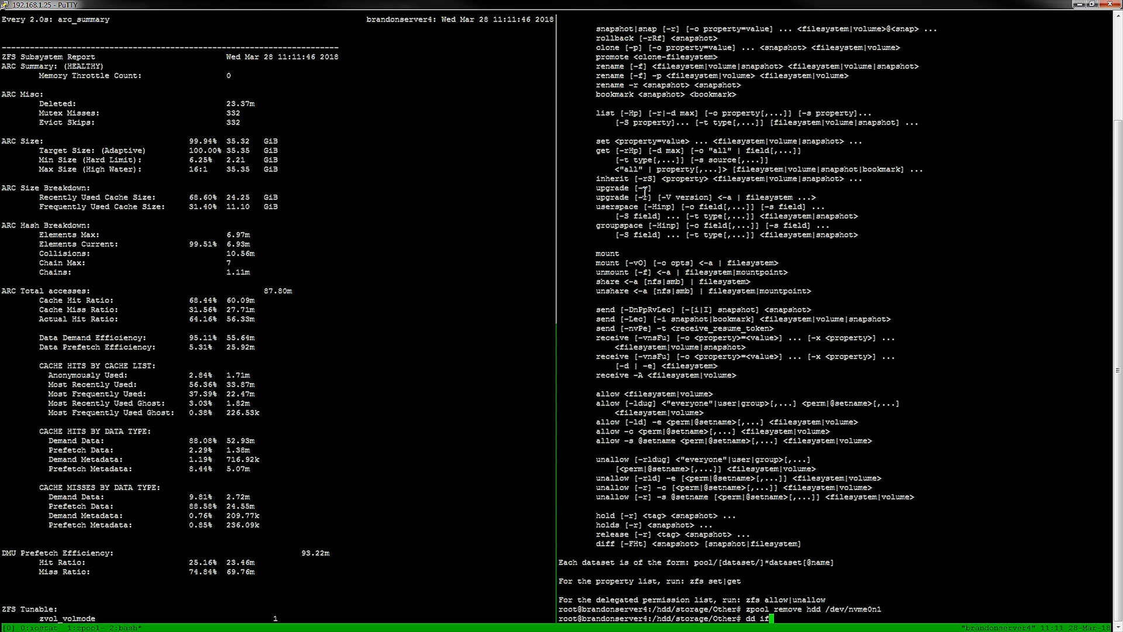
type("=/dev/n")
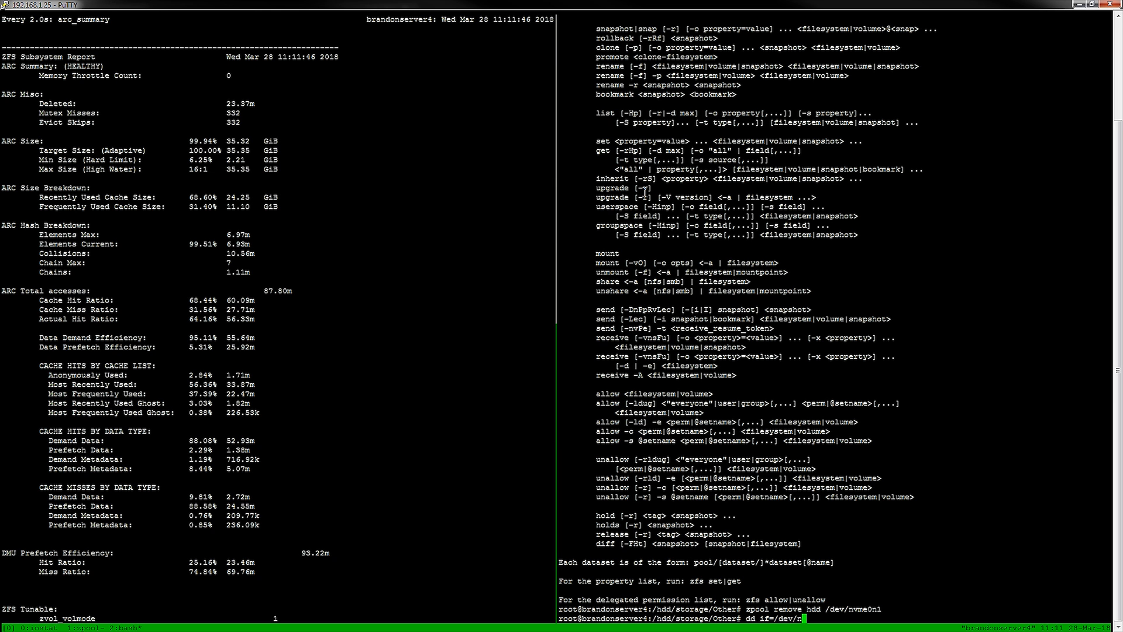
type("nvme0n1")
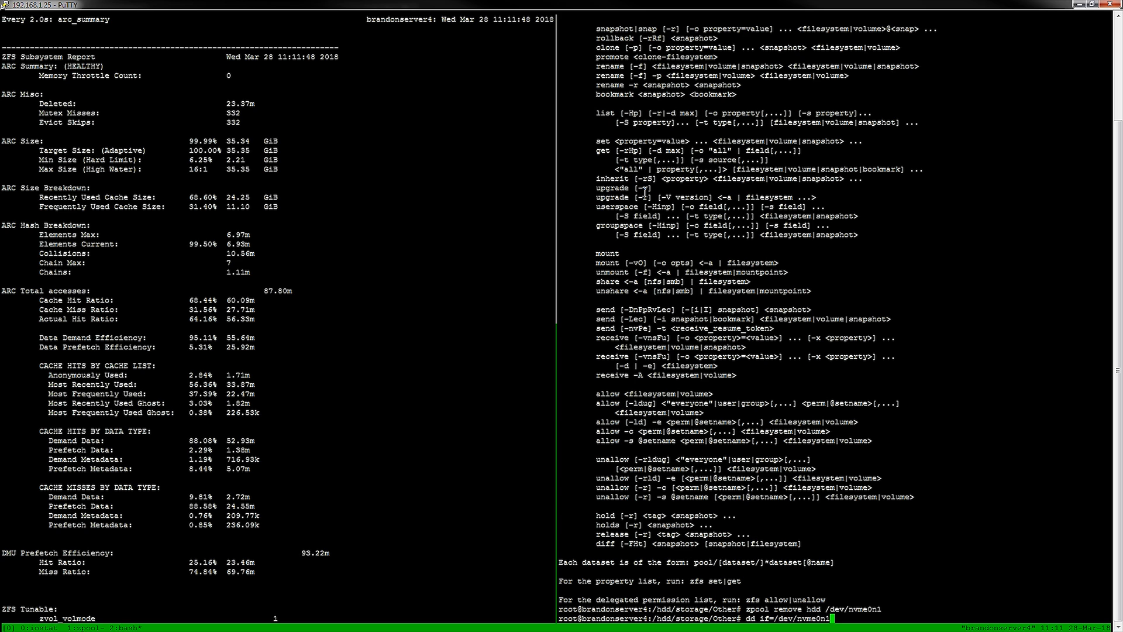
type("of=/dev/null b")
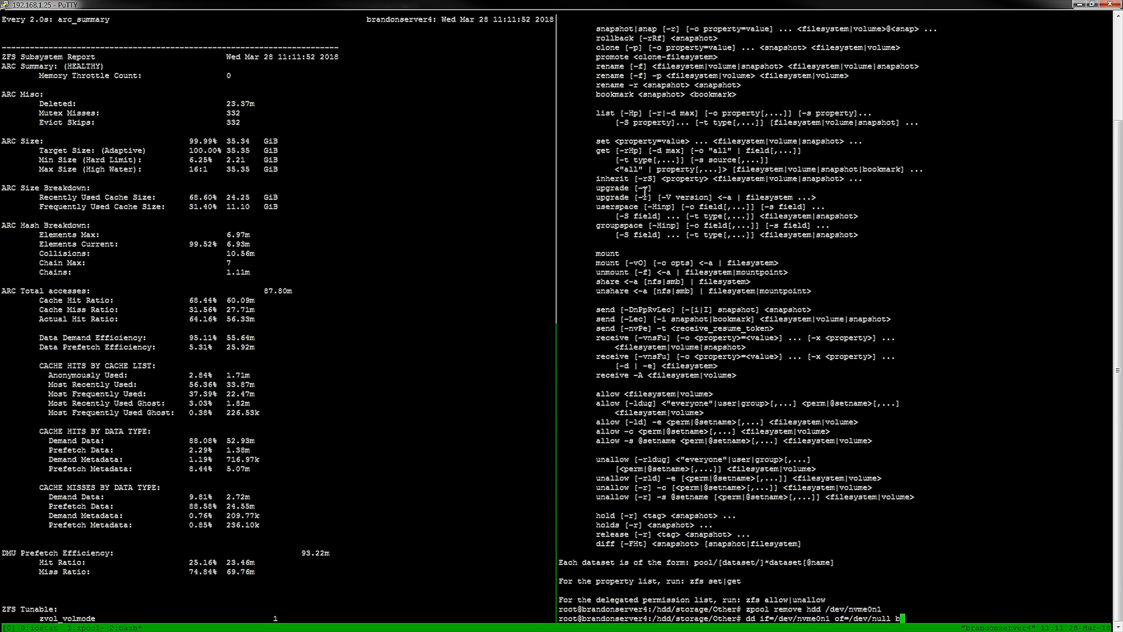
type("s=1M")
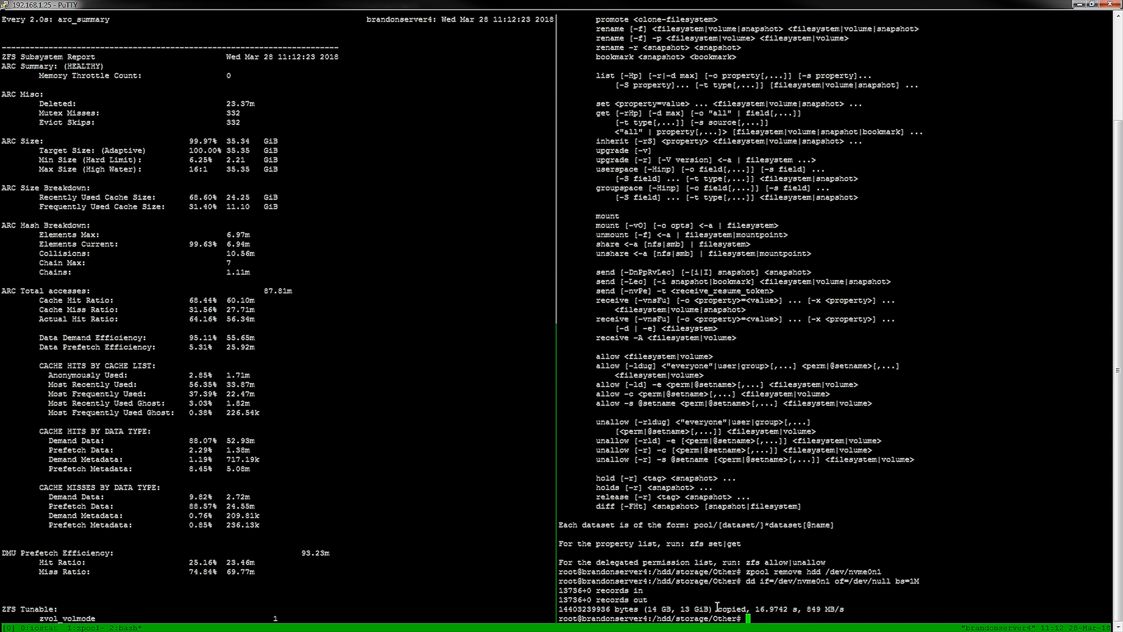
Run 'badblocks -wsv /dev/nvme0n1' and check lsblk in another tmux window meanwhile
type("badblocks")
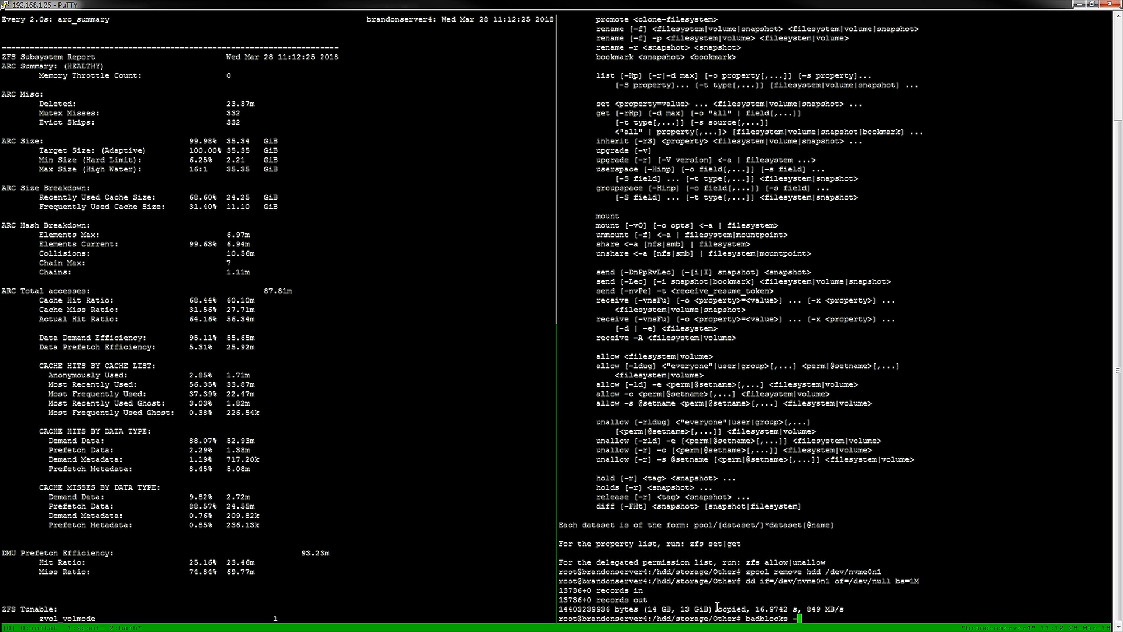
type("-wsv")
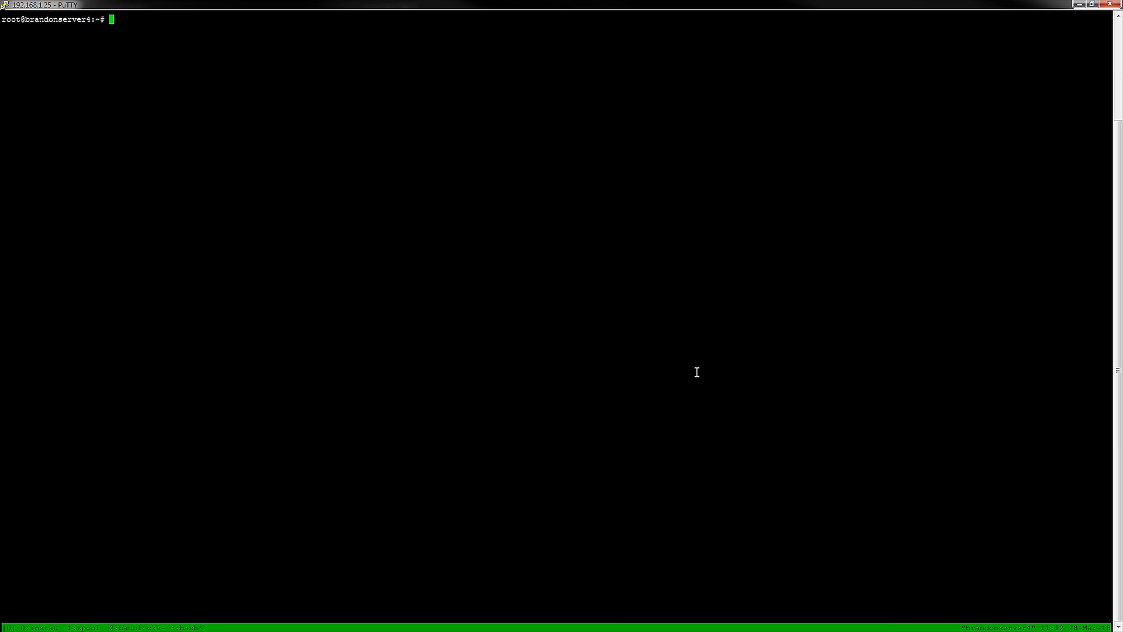
type("ls")
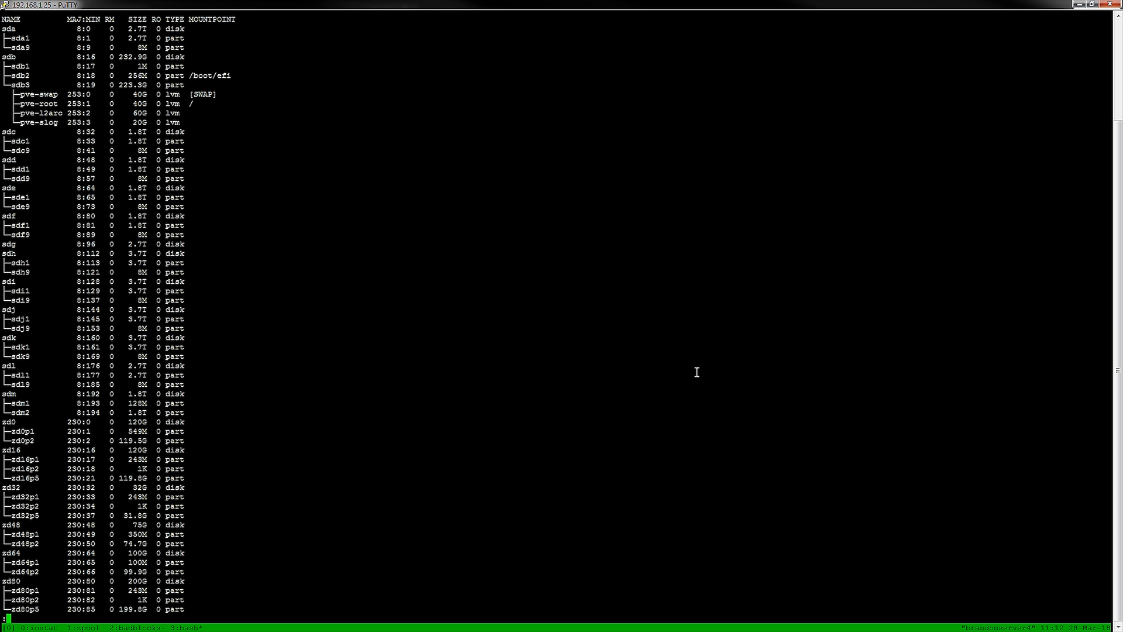
mouse_move(112, 104)
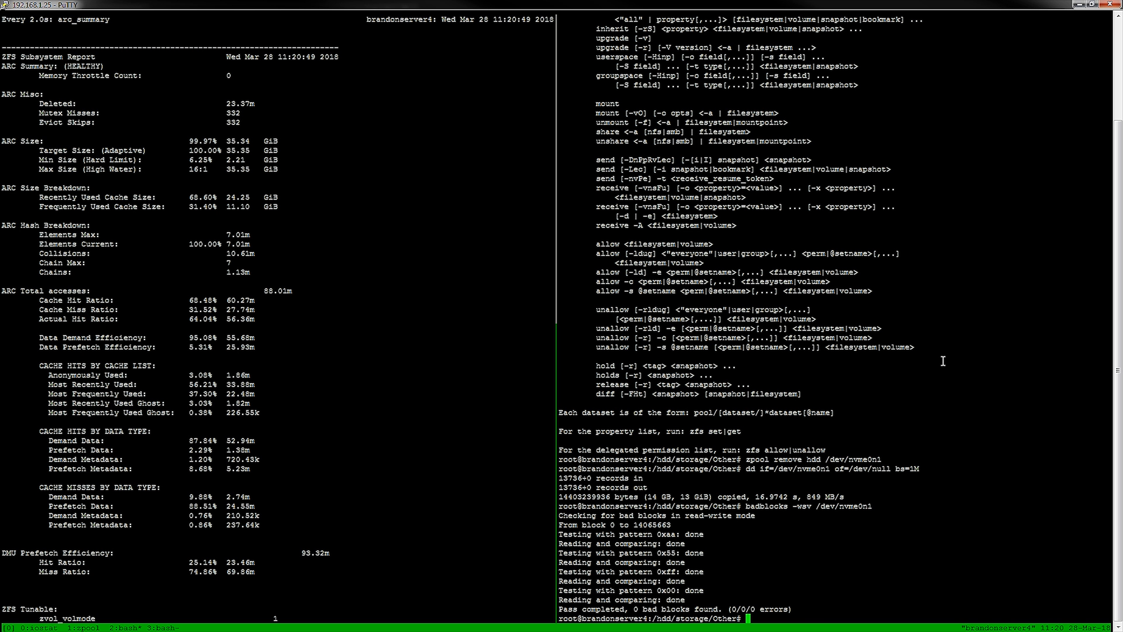
mouse_move(819, 389)
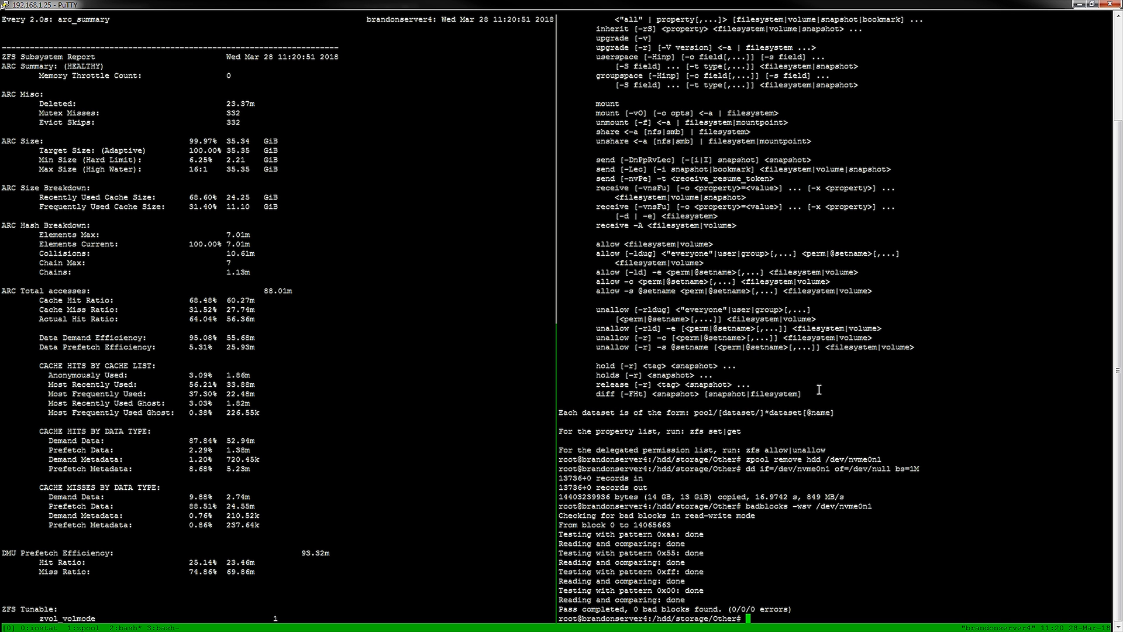
Run 'zpool add hdd log /dev/disk/by-id/nvme-INTEL_MEMPEK1W016GA_PHBT718008E9016D' using Tab completion
type("zpo")
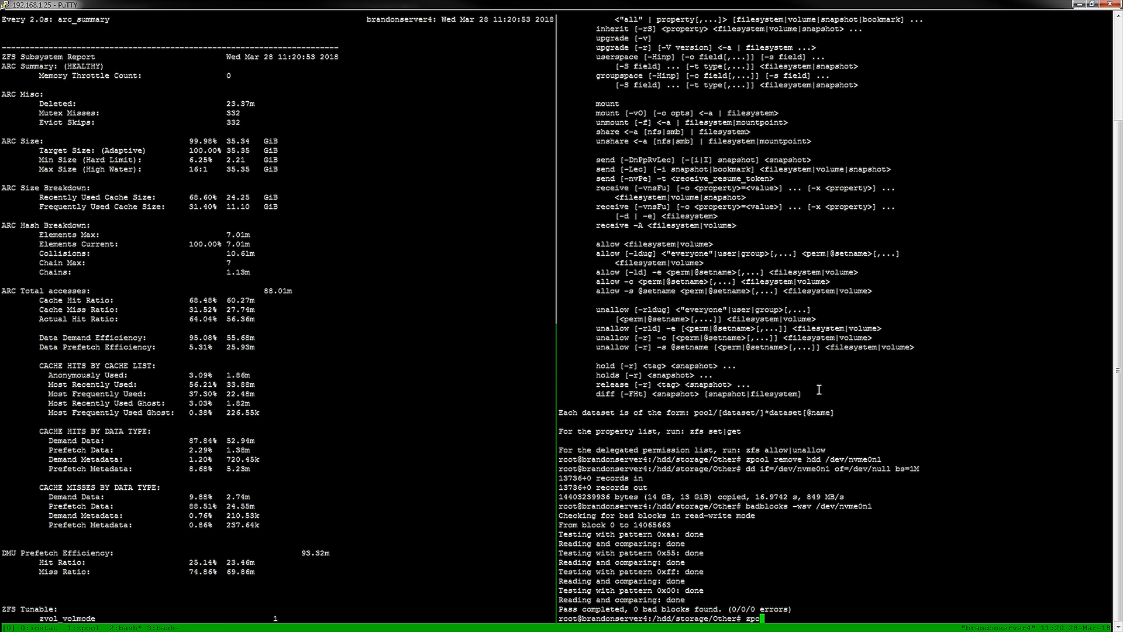
type("add")
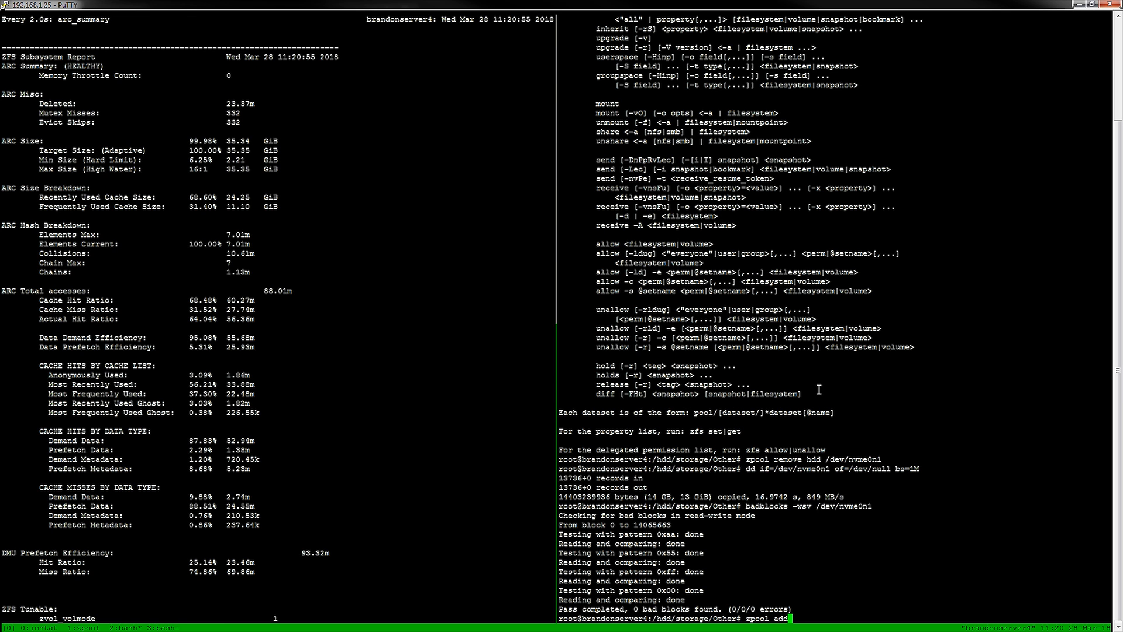
type("hdd")
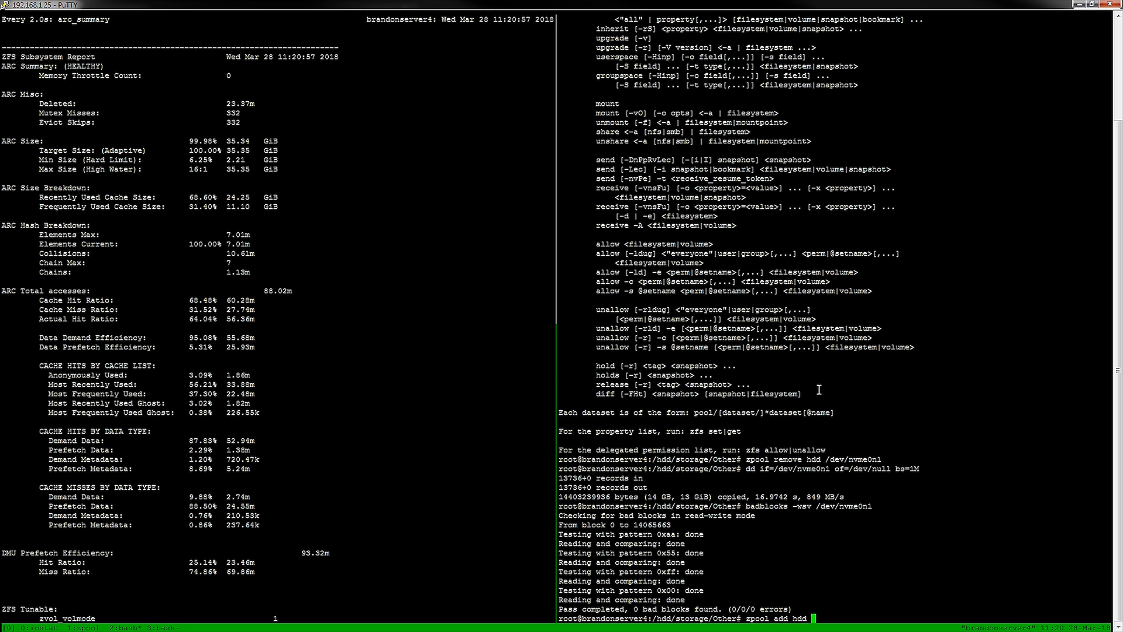
type("log")
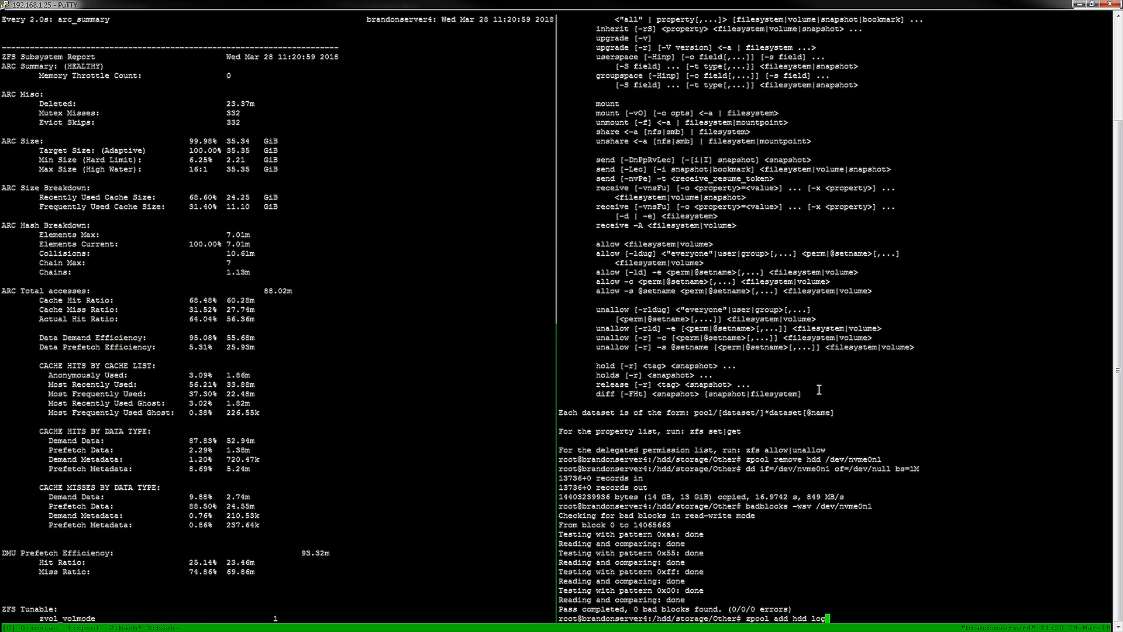
type("/dev/")
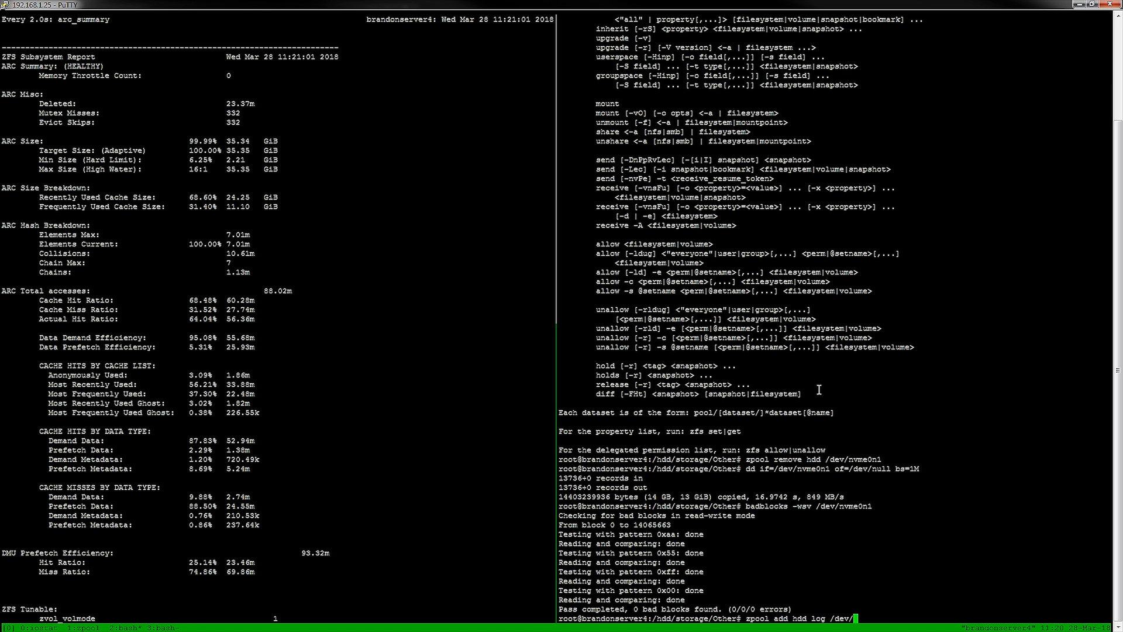
type("disk/b")
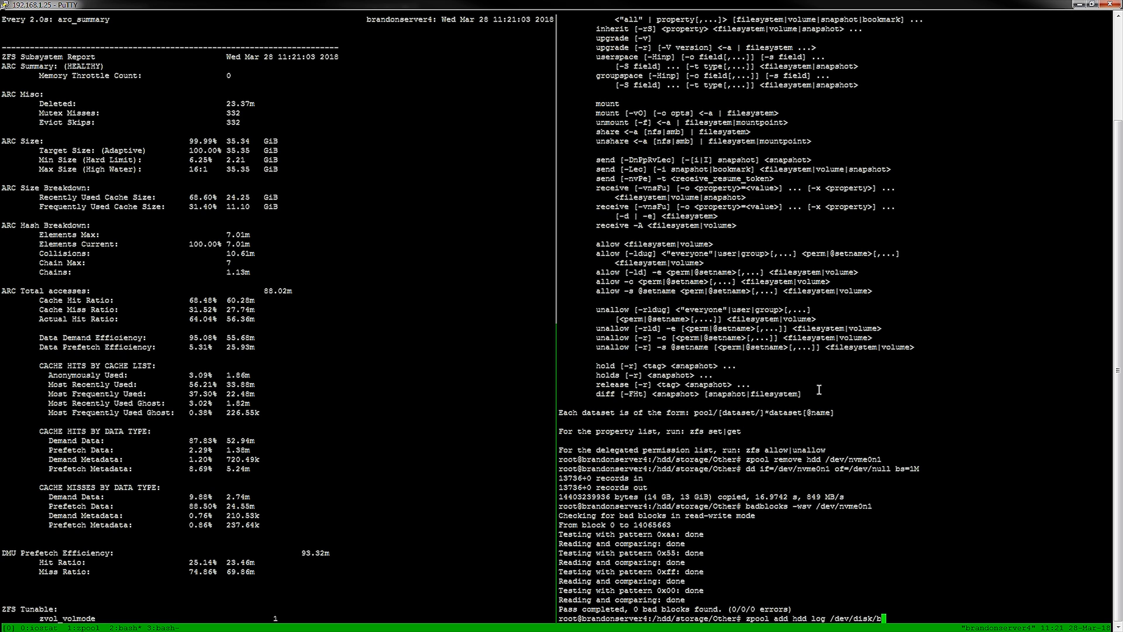
type("by-id/N")
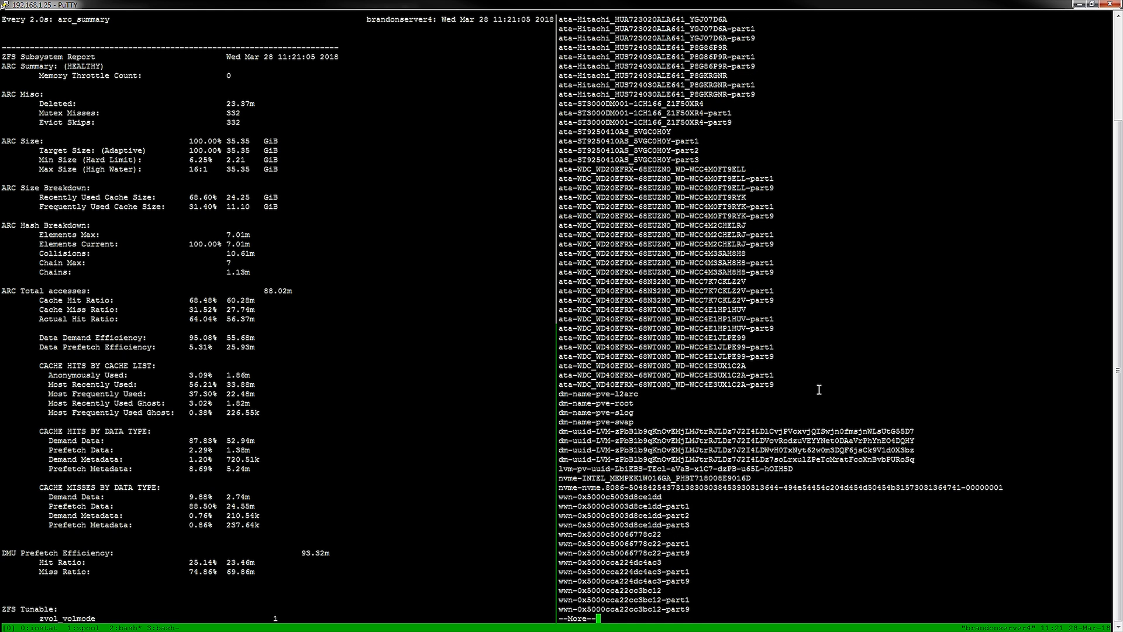
type("zpool add hdd log /dev/disk/by-id/v")
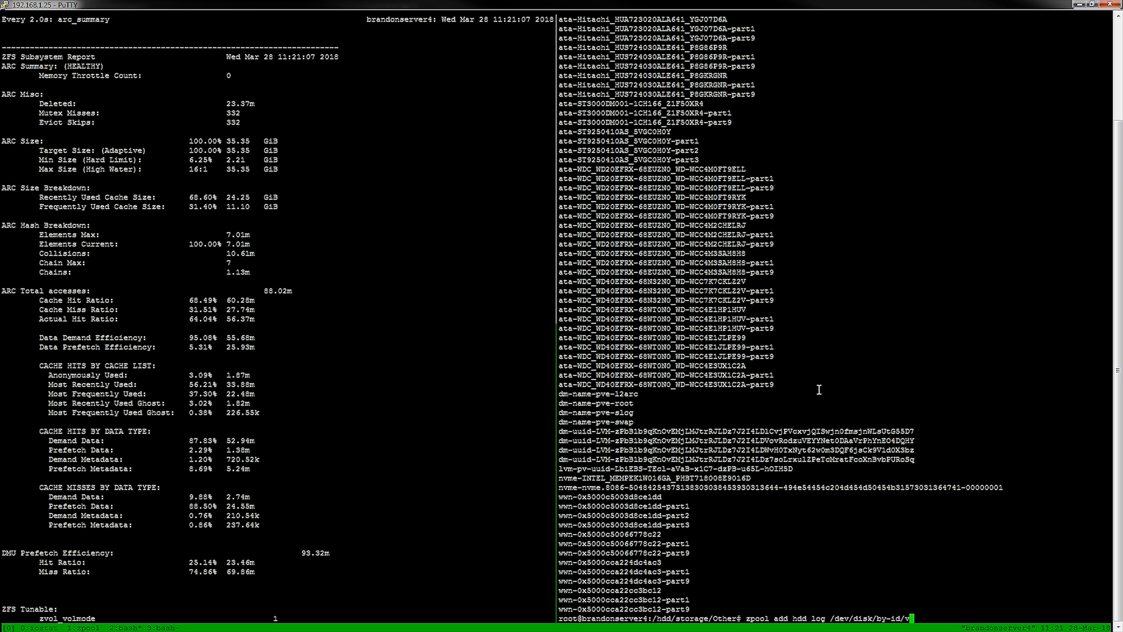
type("nvme-")
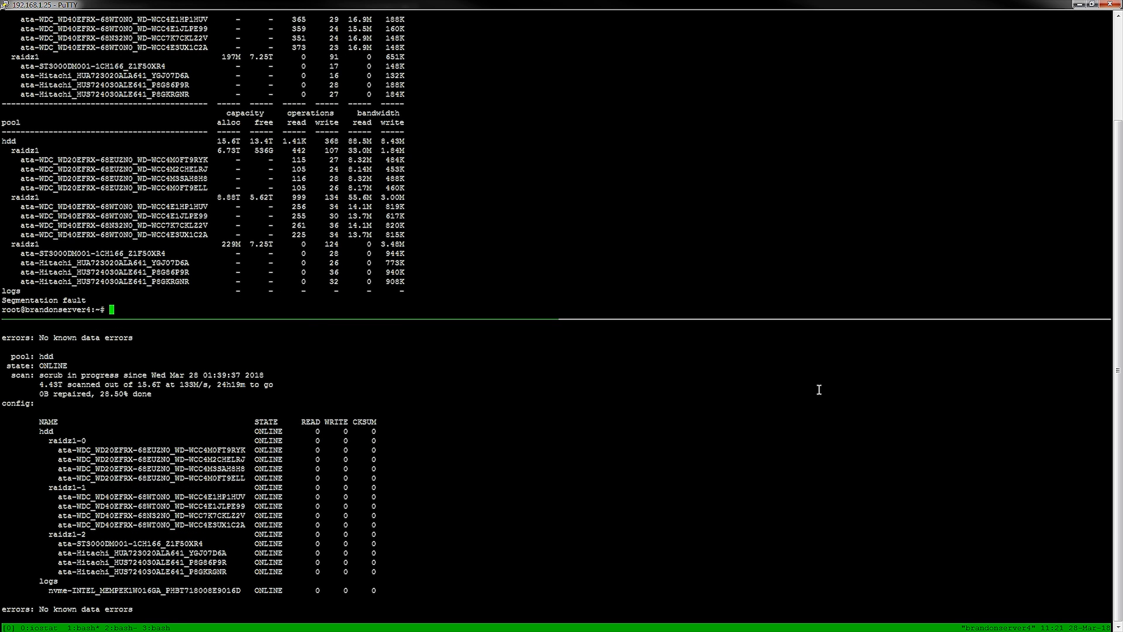
Run 'zpool iostat -v 1' to watch per-device pool statistics
type("zpool iostat -v 1")
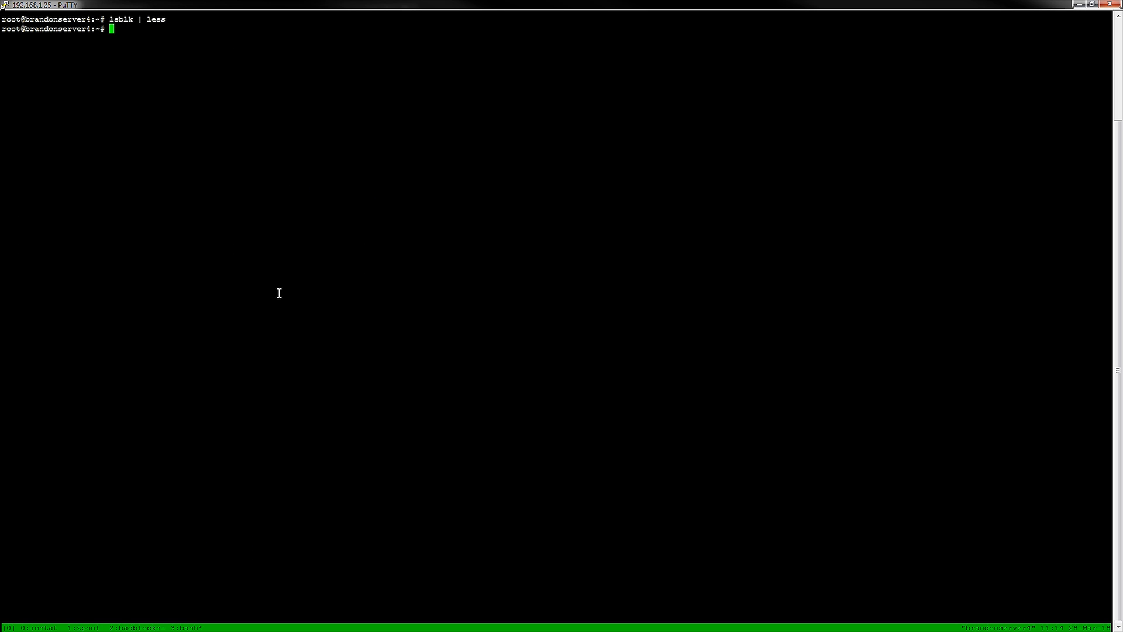
Start 'zpool attach hdd', then check 'lsblk | less' and ls /dev/disk/by-id for disk ids
type("zpool")
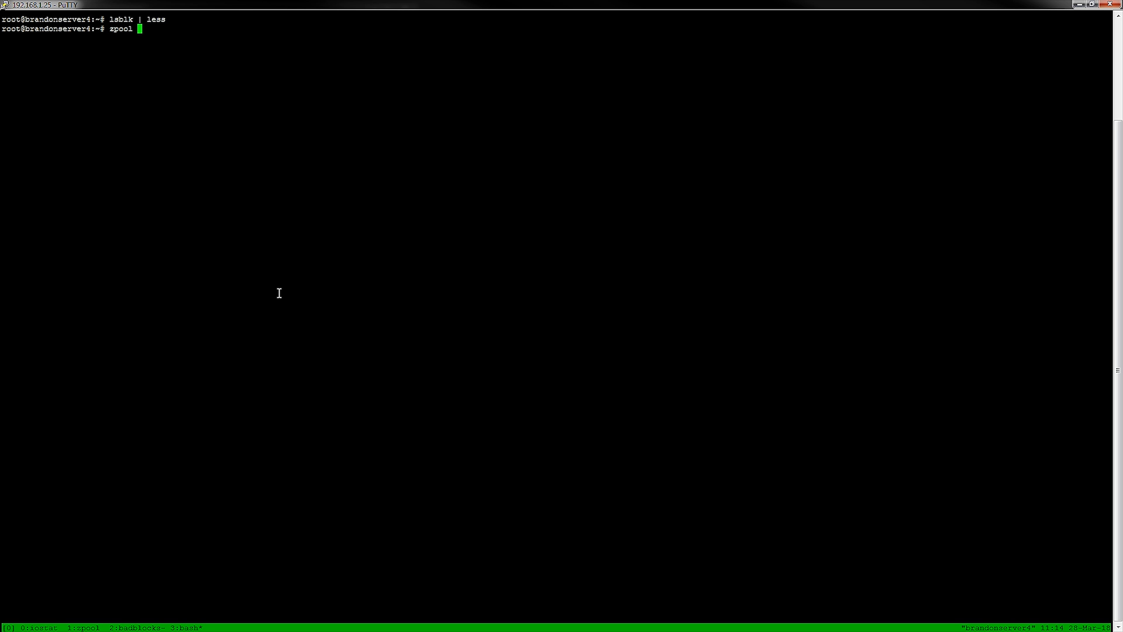
type("attach hd")
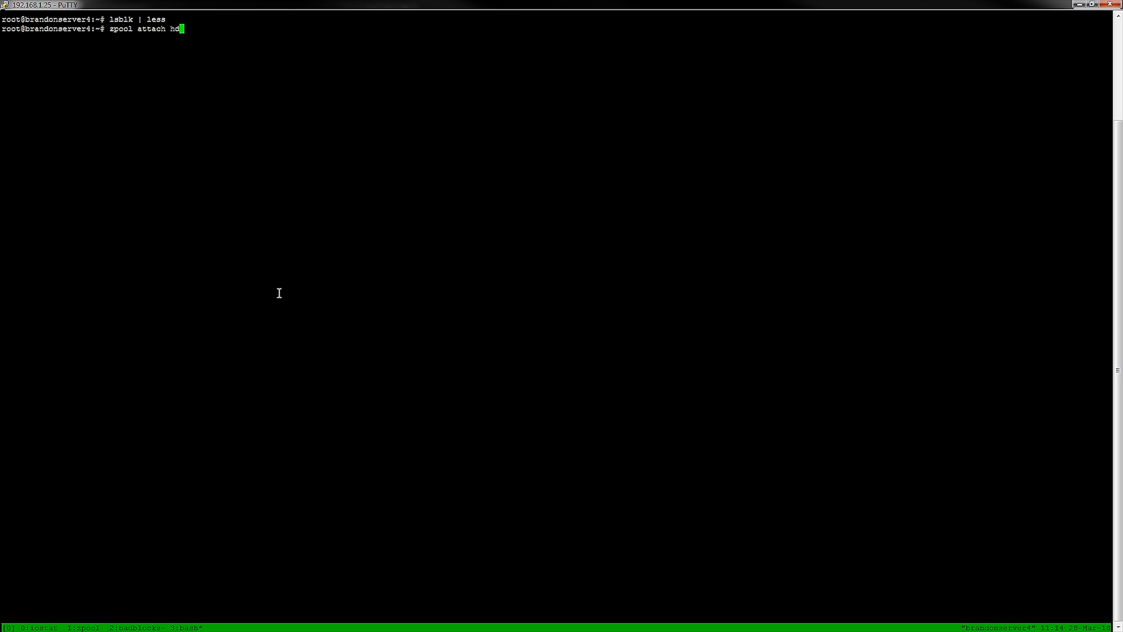
type("d /")
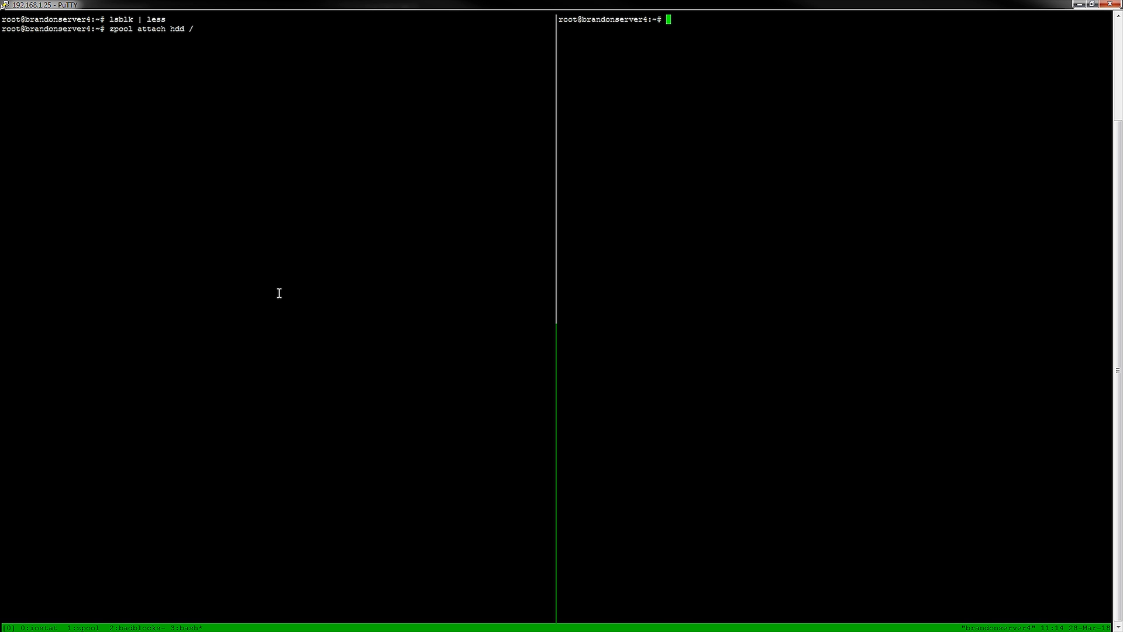
type("lsblk | le")
left_click(278, 37)
type("cd /")
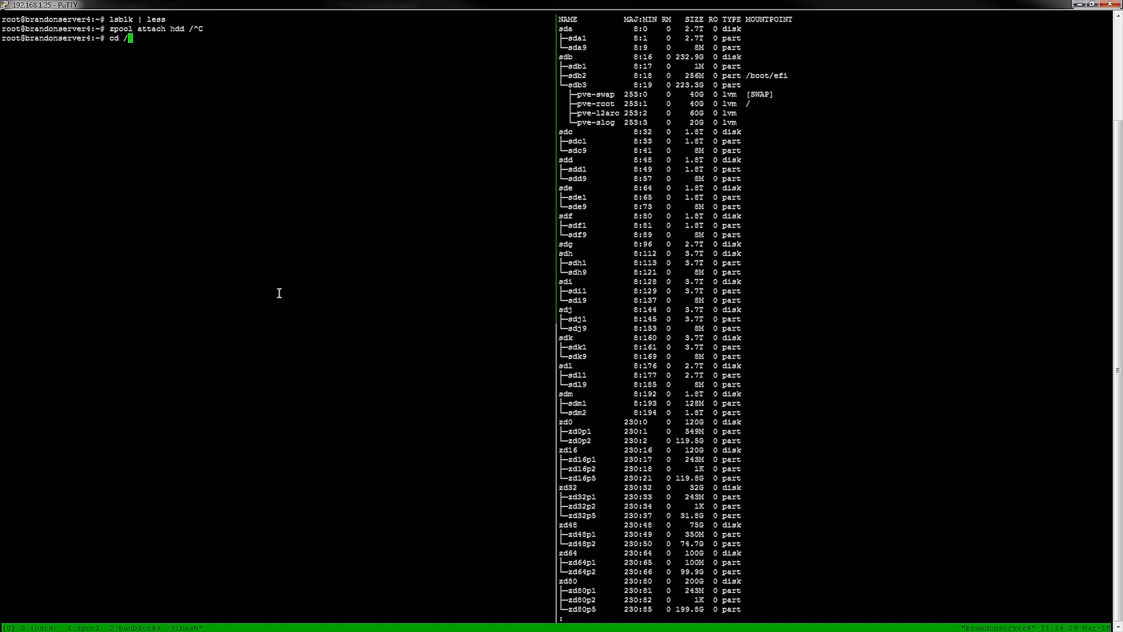
type("dev/di")
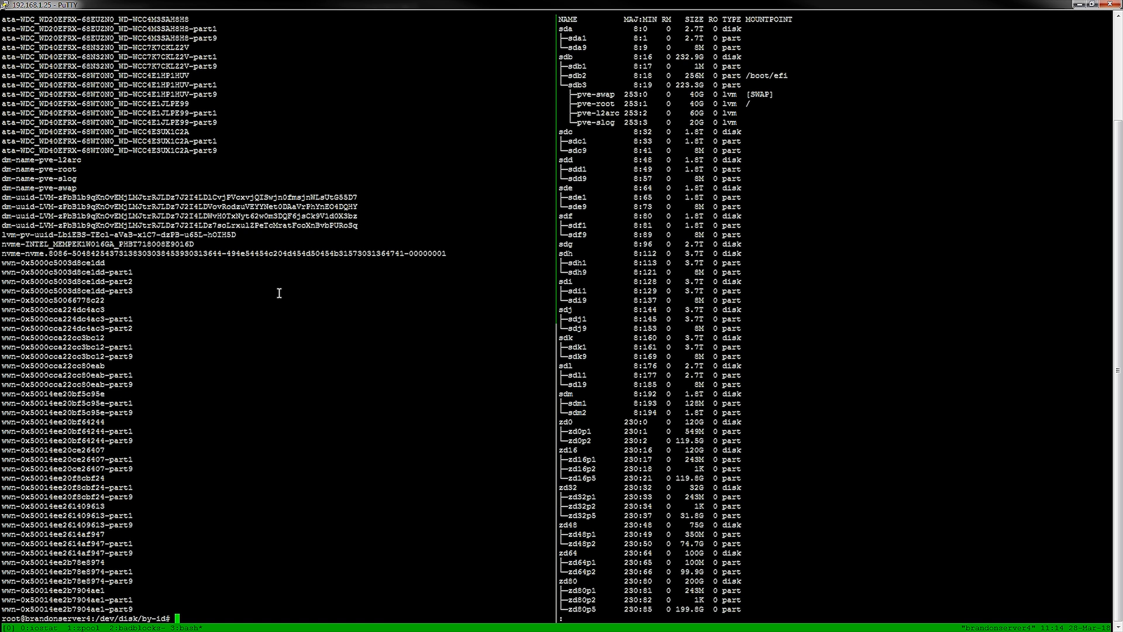
type("ls")
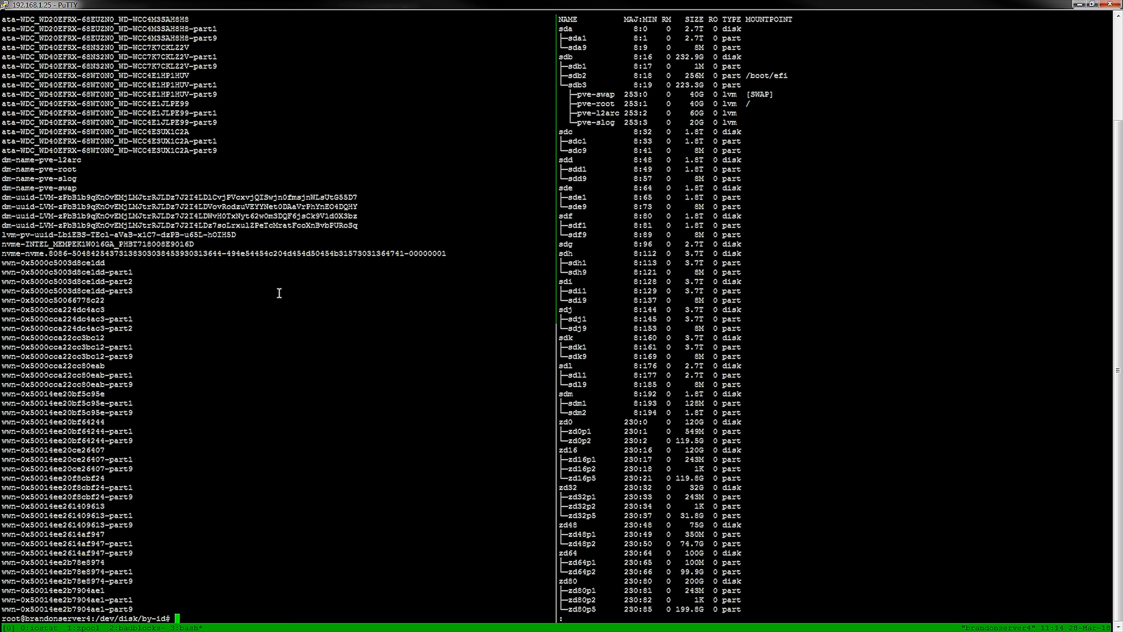
Compose 'zpool attach hdd raidz1 ata-ST3000DM001-1CH166_Z1F50XR4' with Tab completion on the disk id
type("zpo")
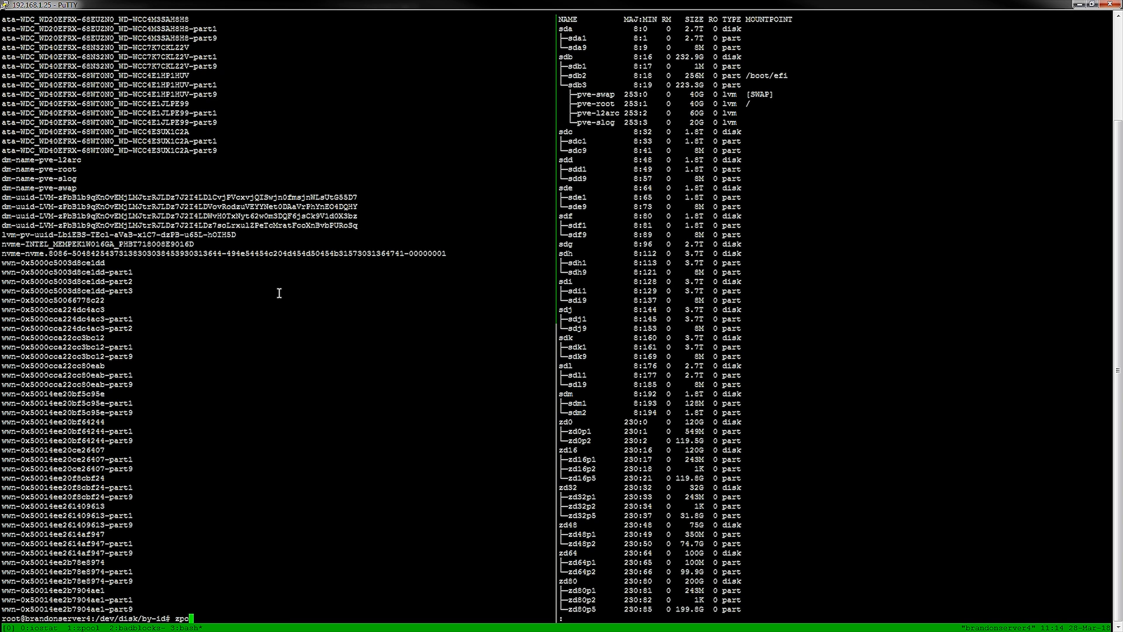
type("attach hdd")
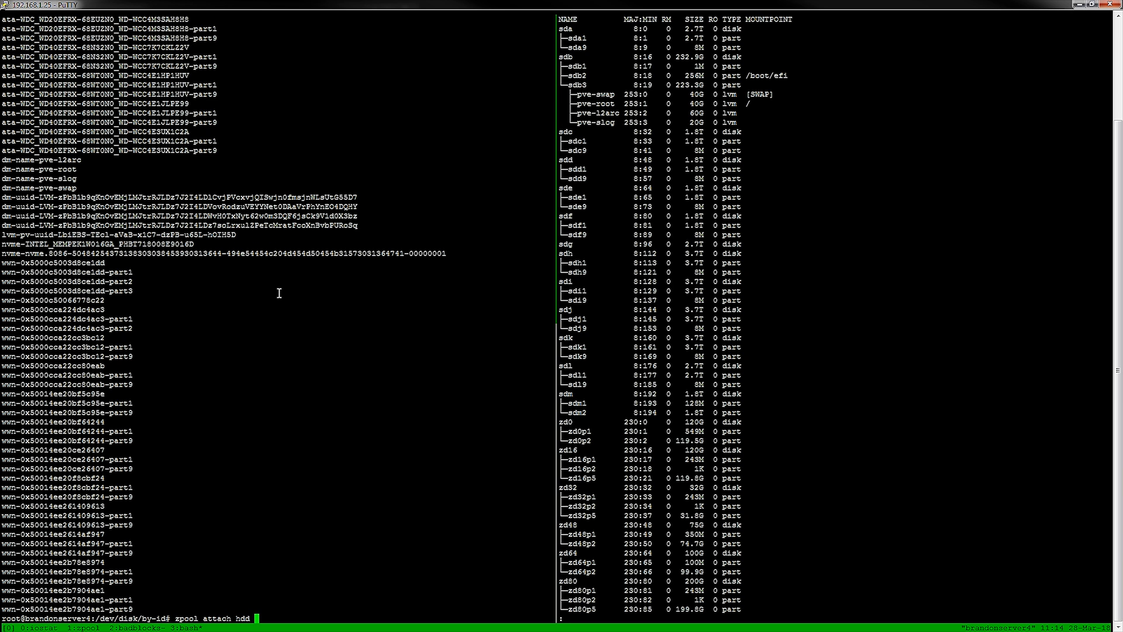
type("raid")
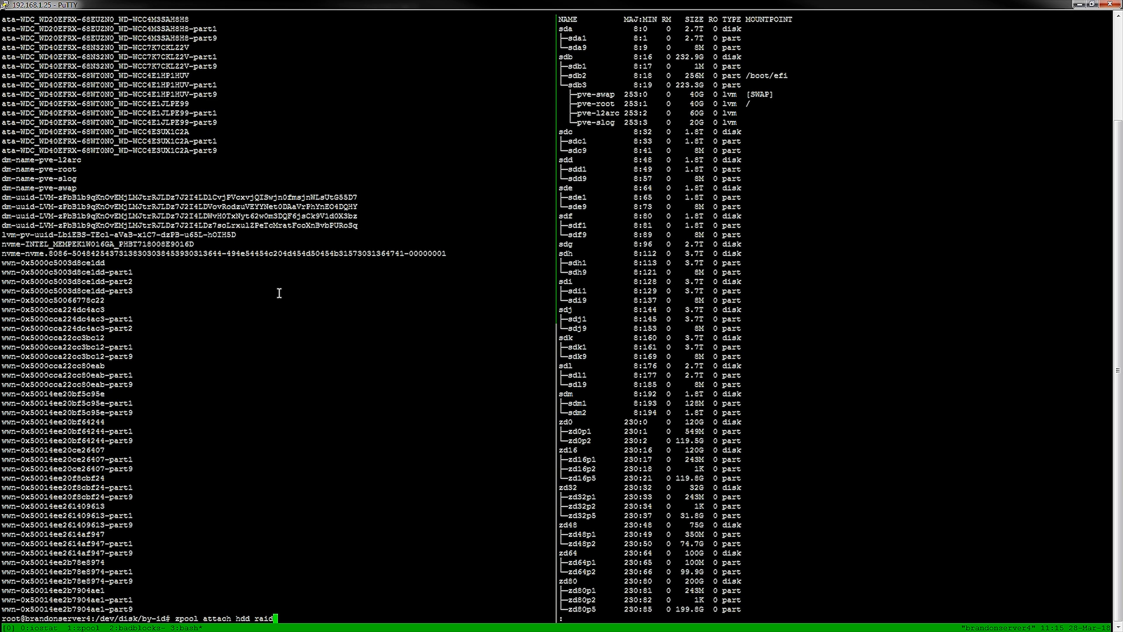
type("z1")
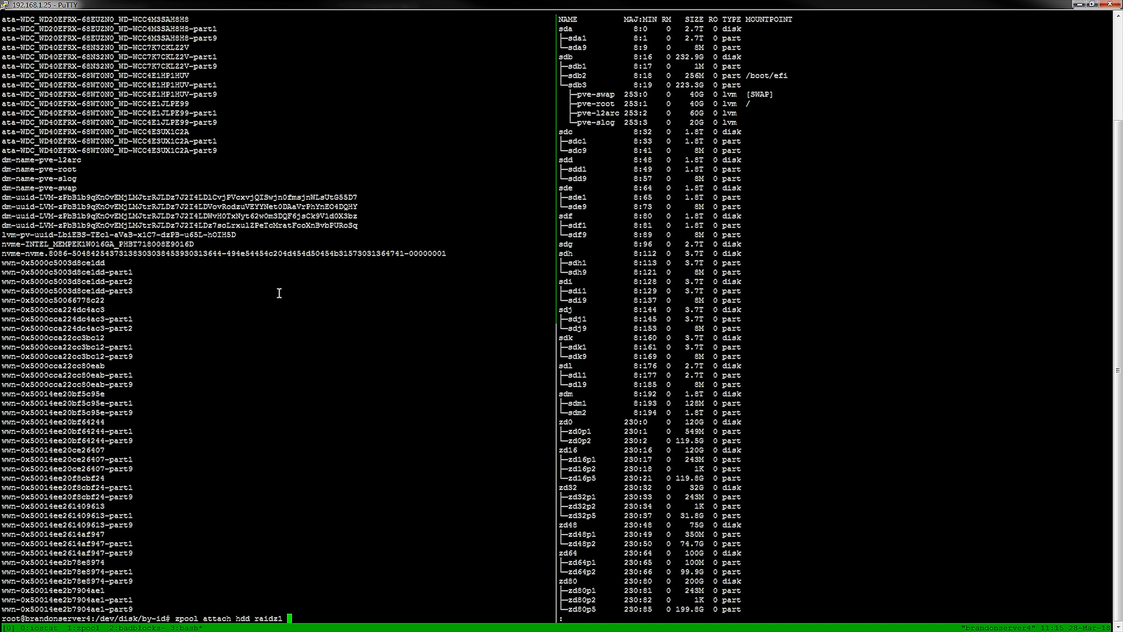
type("ata-")
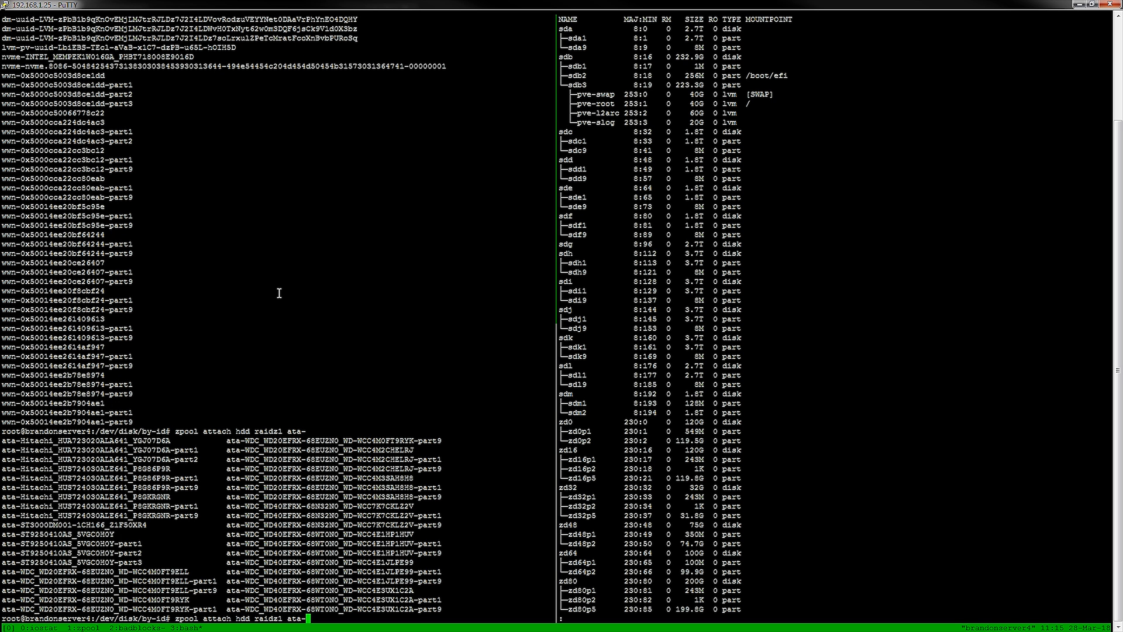
type("ST3000DM001-1CH166_Z1F50XR4")
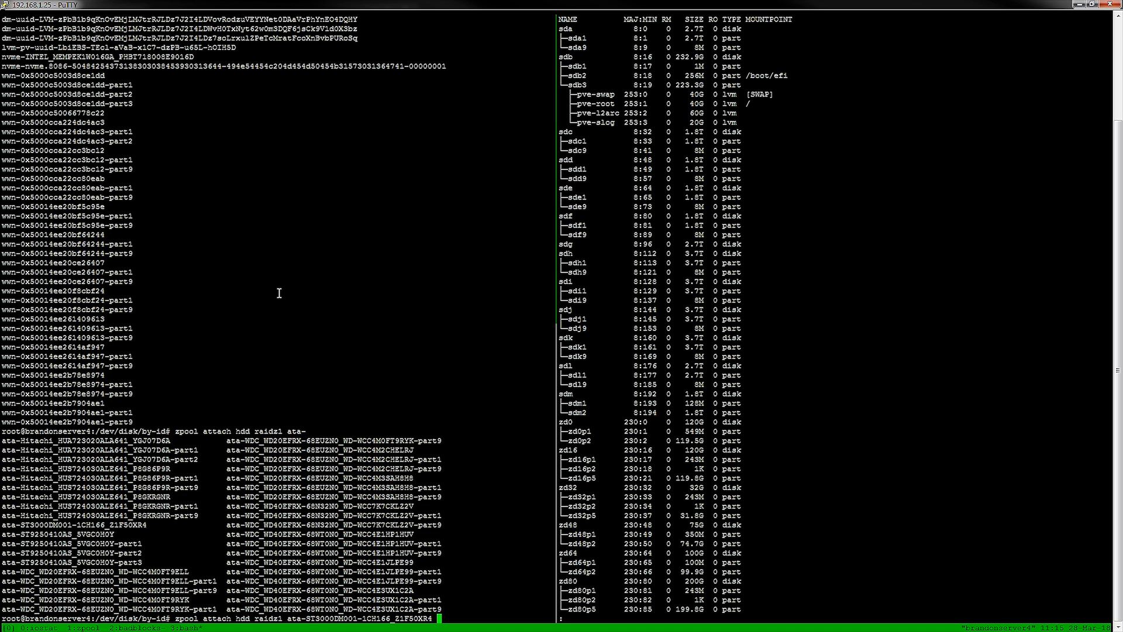
type("at")
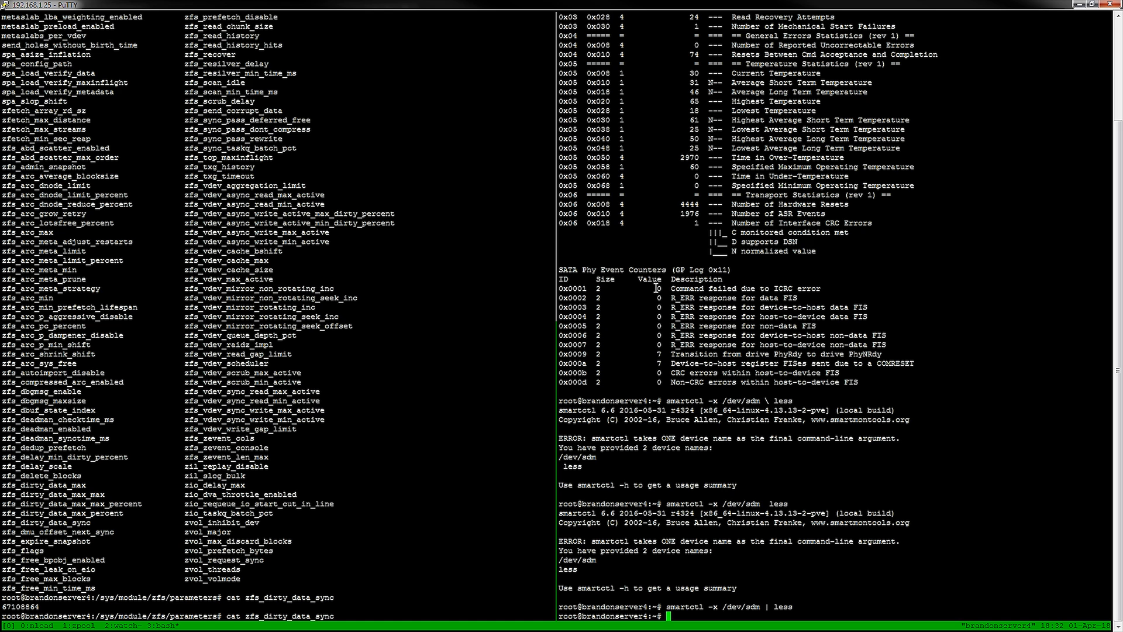
List /dev/disk/by-id beside lsblk in side-by-side tmux panes, showing the new Hitachi
type("ls")
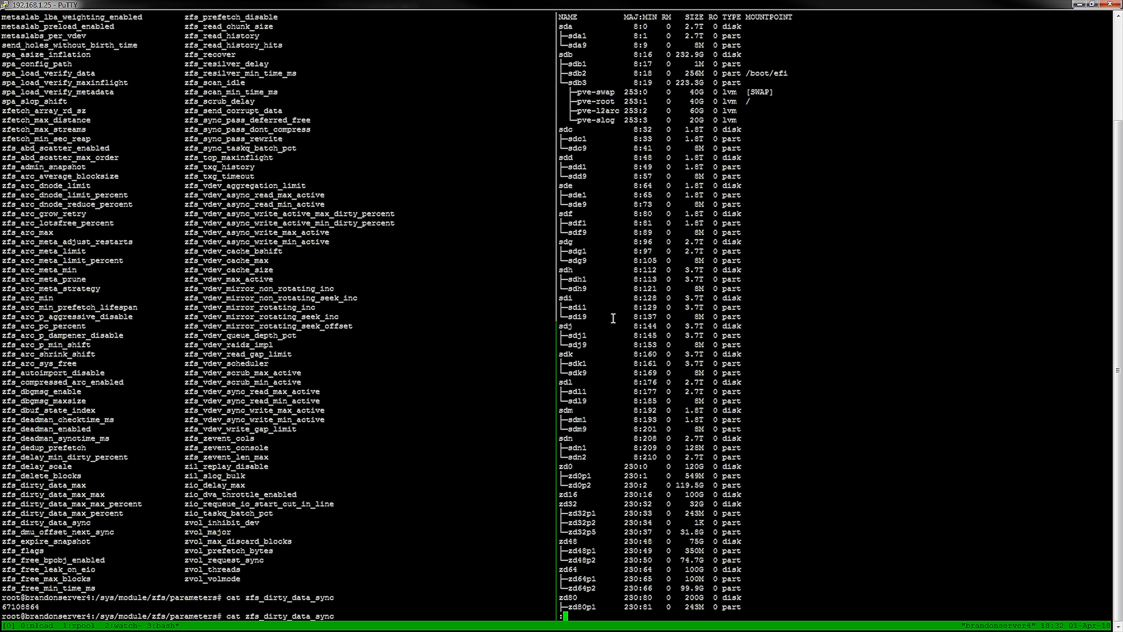
mouse_move(558, 438)
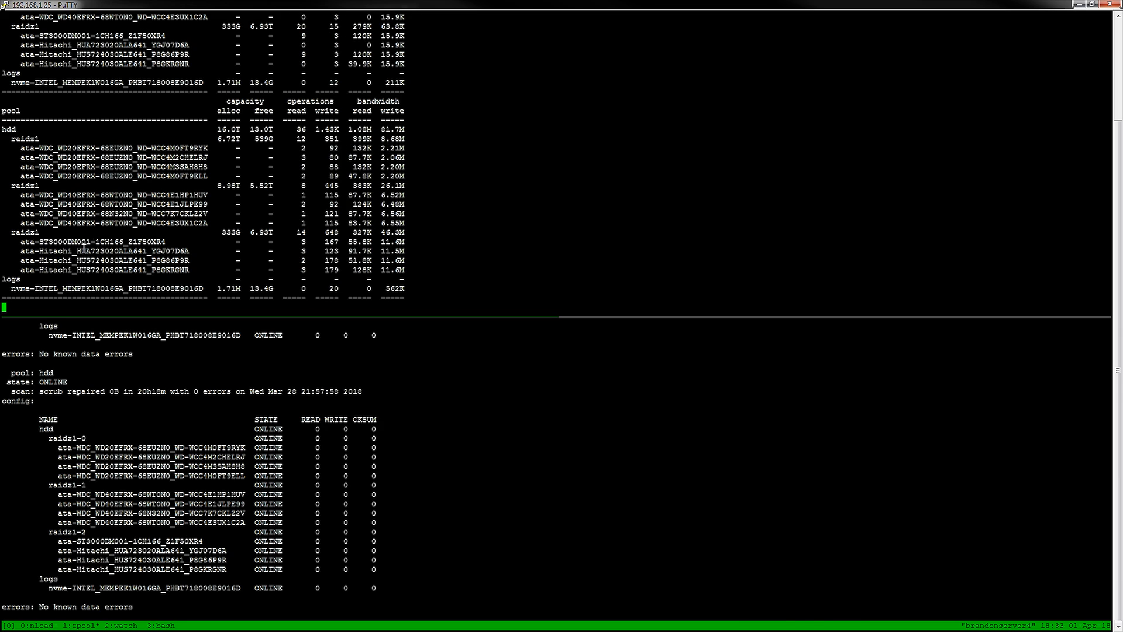
left_click(21, 625)
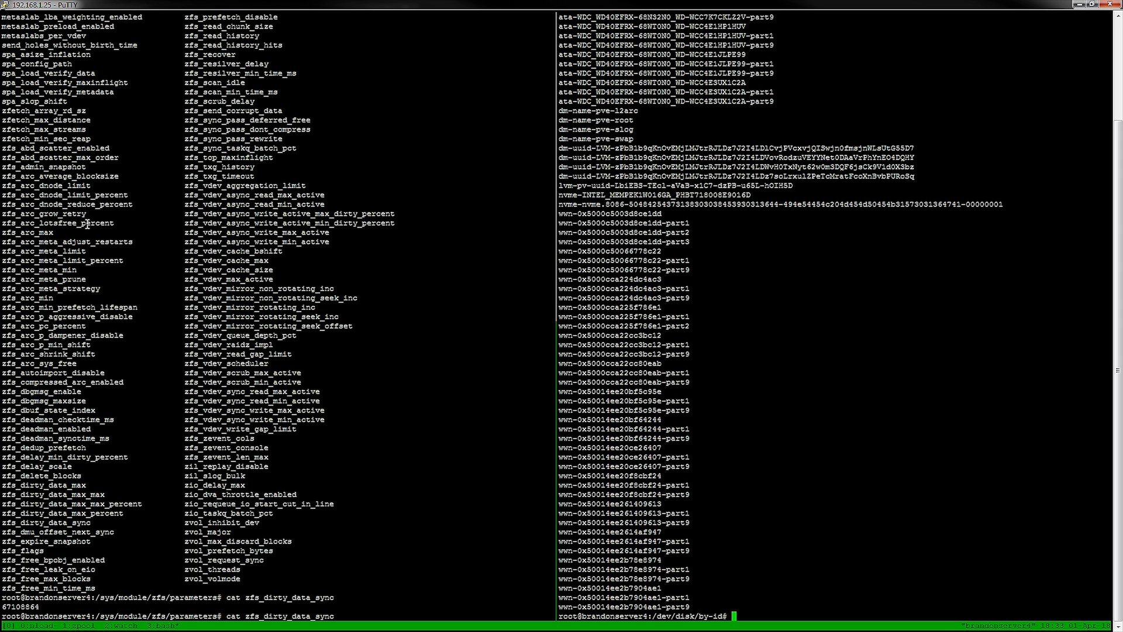
mouse_move(740, 585)
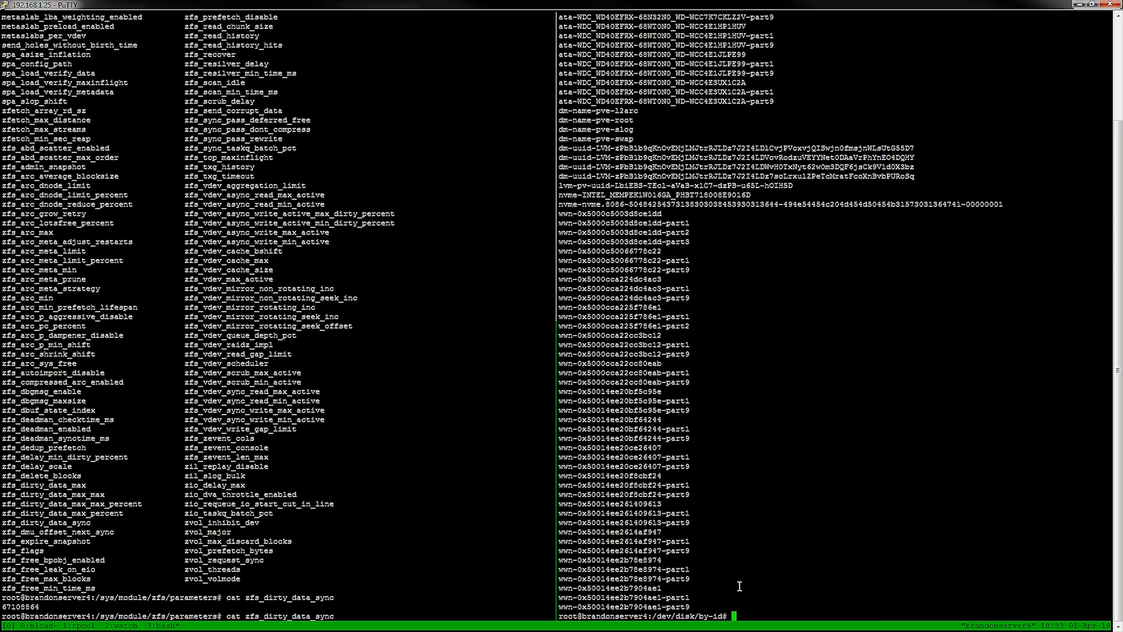
mouse_move(710, 604)
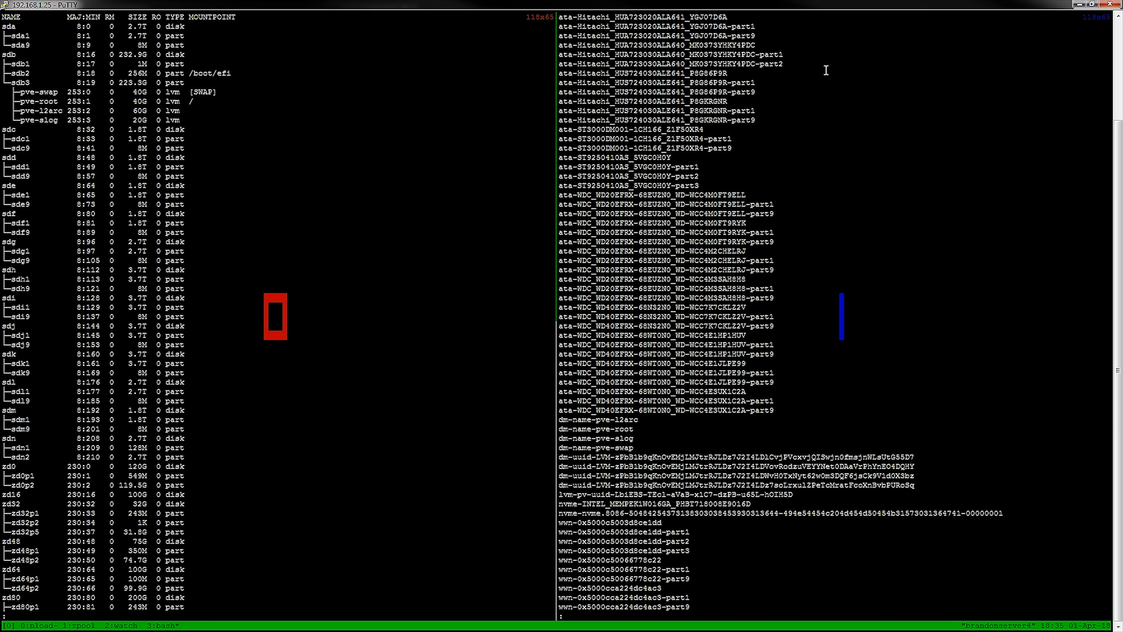
After 'lsblk | less', compose 'zpool replace hdd /dev/disk/by-id/ata-Hitachi_HUA723020ALA641_YGJ07D4A /dev/s...' for the new disk
type("lsblk | less")
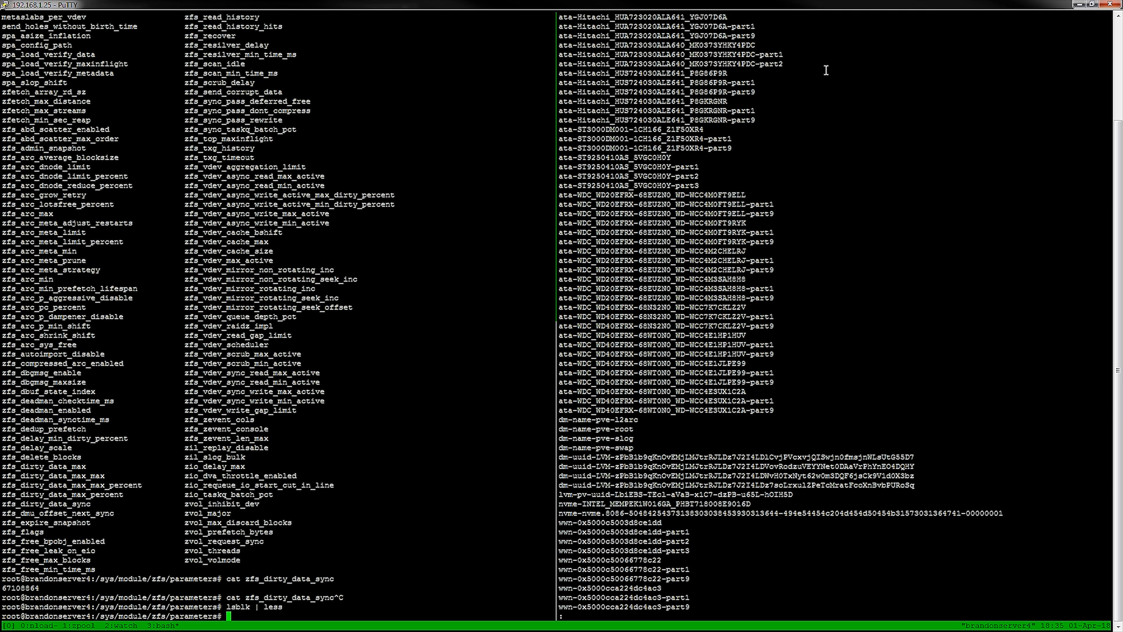
type("zpo")
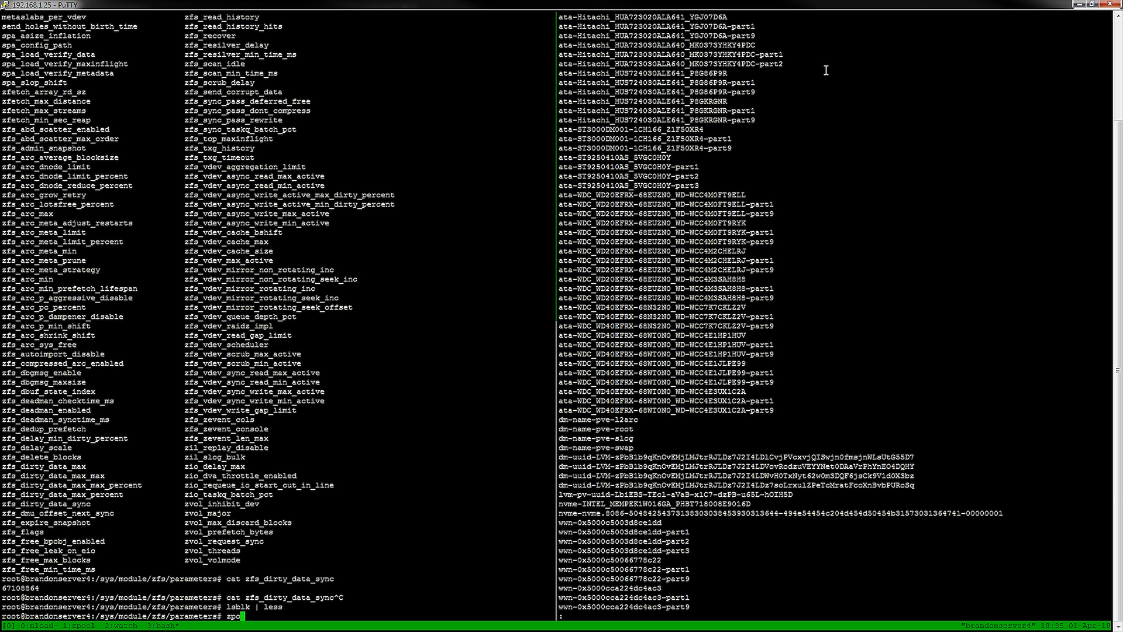
type("ol")
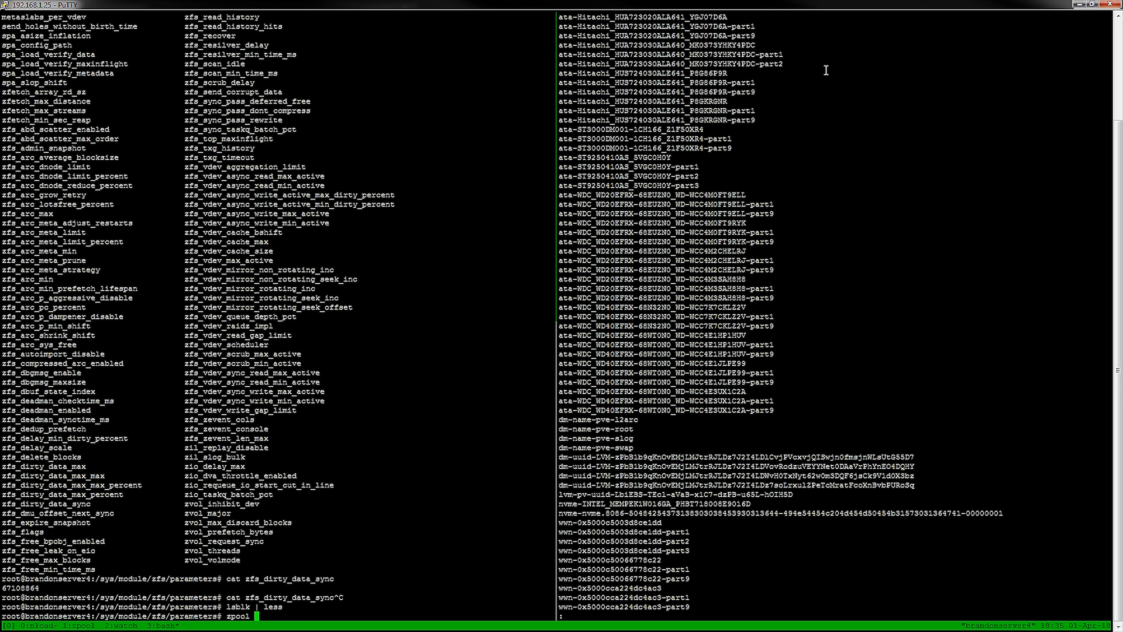
type("replace")
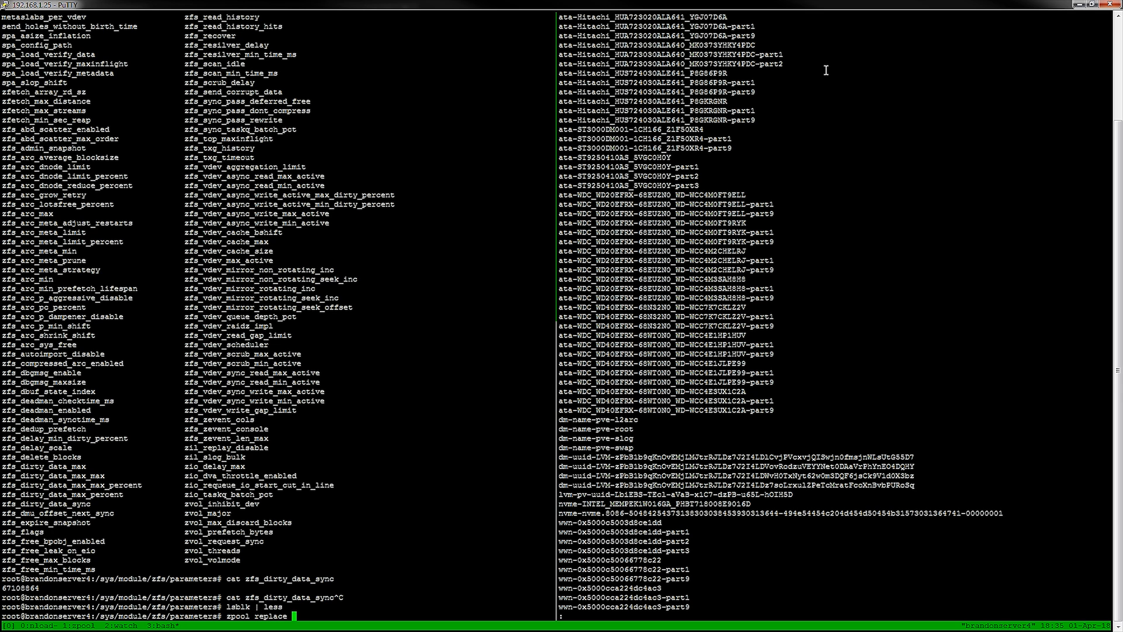
type("hdd")
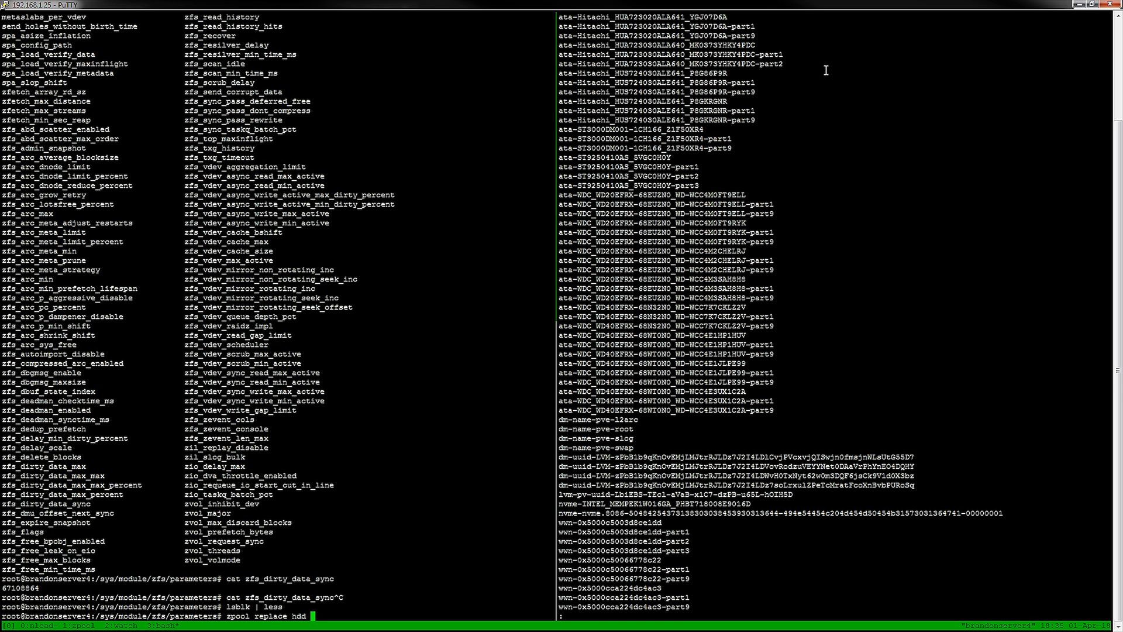
type("/dev/disk/by-")
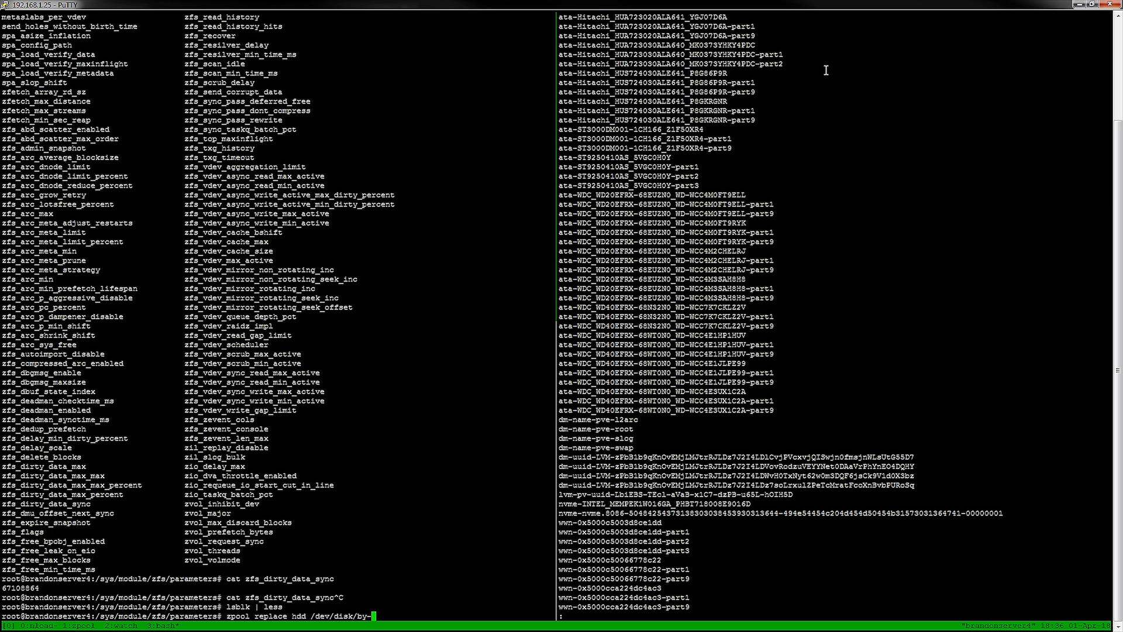
type("id/")
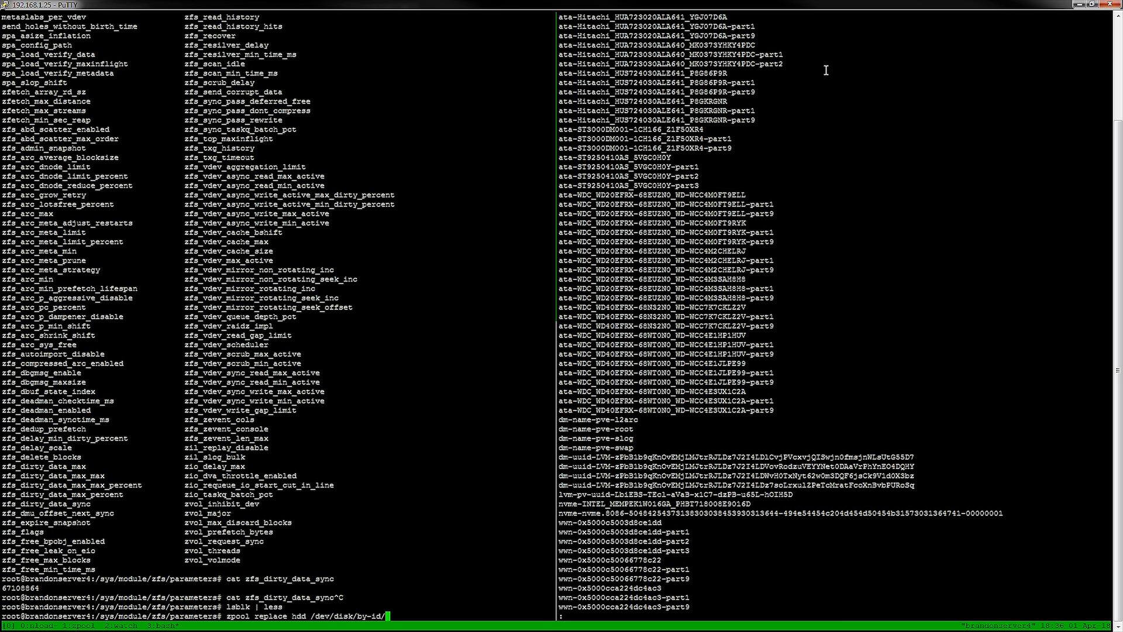
type("ata-")
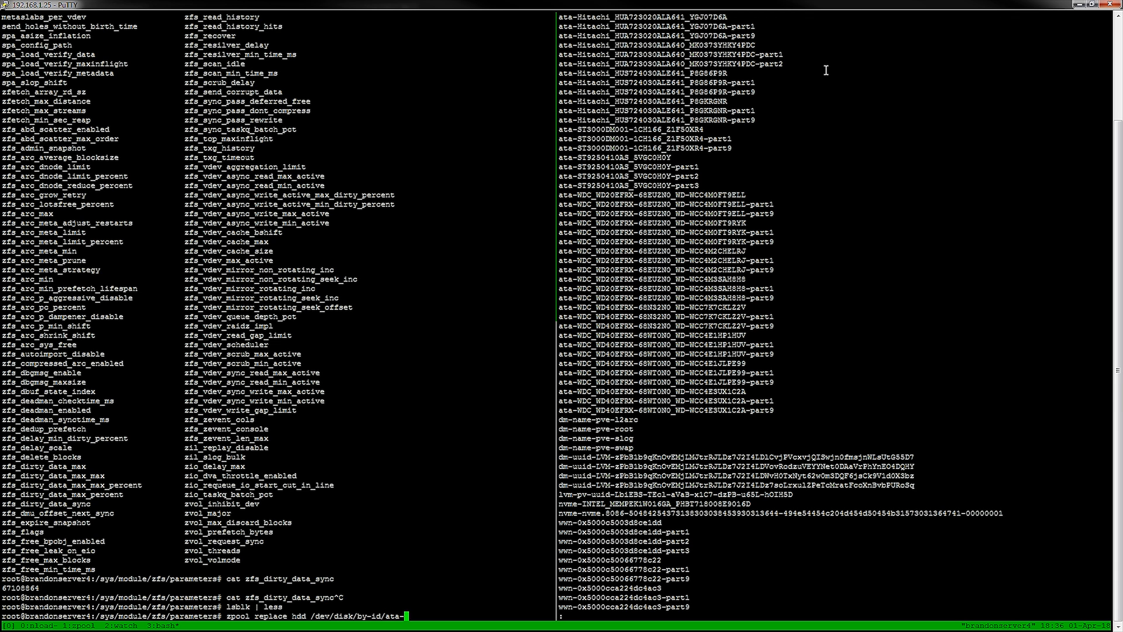
type("Hitachi_HUA723020ALA641_YGJ07D6A")
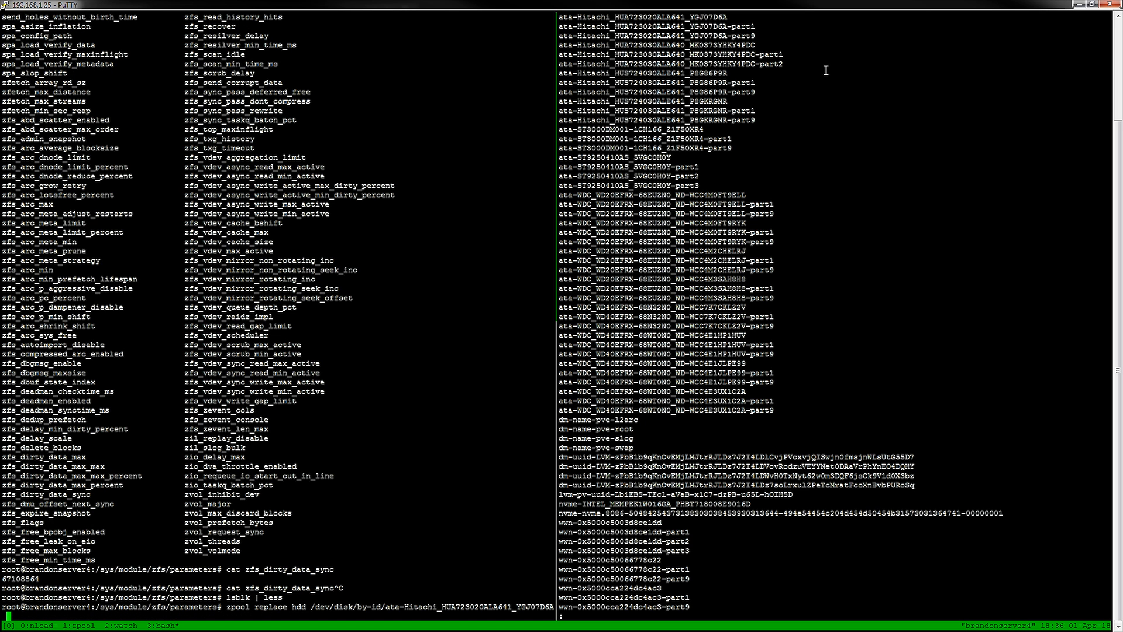
type("/dev/s")
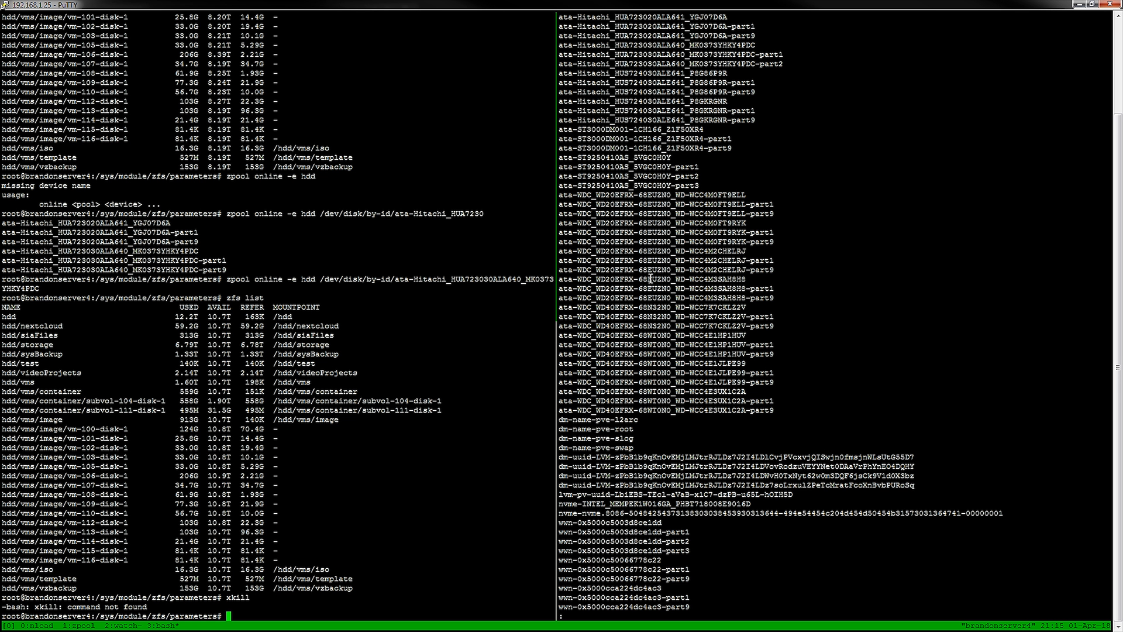
Try xkill (command not found) before recalling 'zpool online -e hdd' for the Hitachi disk
type("xkill")
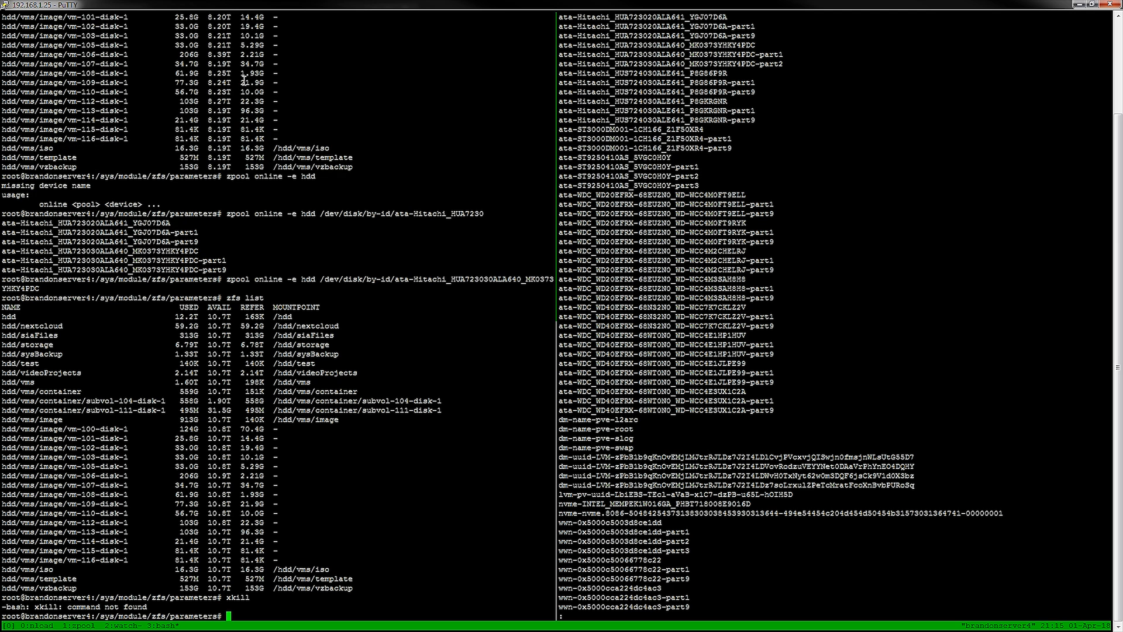
mouse_move(296, 509)
type("zpool online -e hdd /dev/disk/by-id/ata-Hitachi_HUA723030ALA640_MK0373YHKY4PDC")
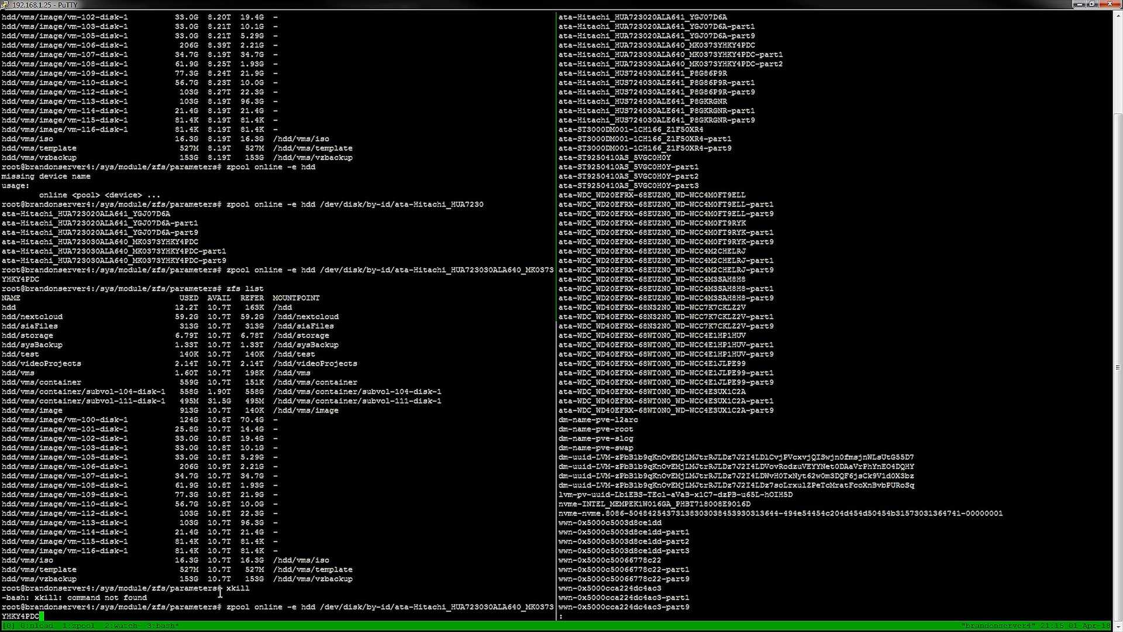
mouse_move(301, 612)
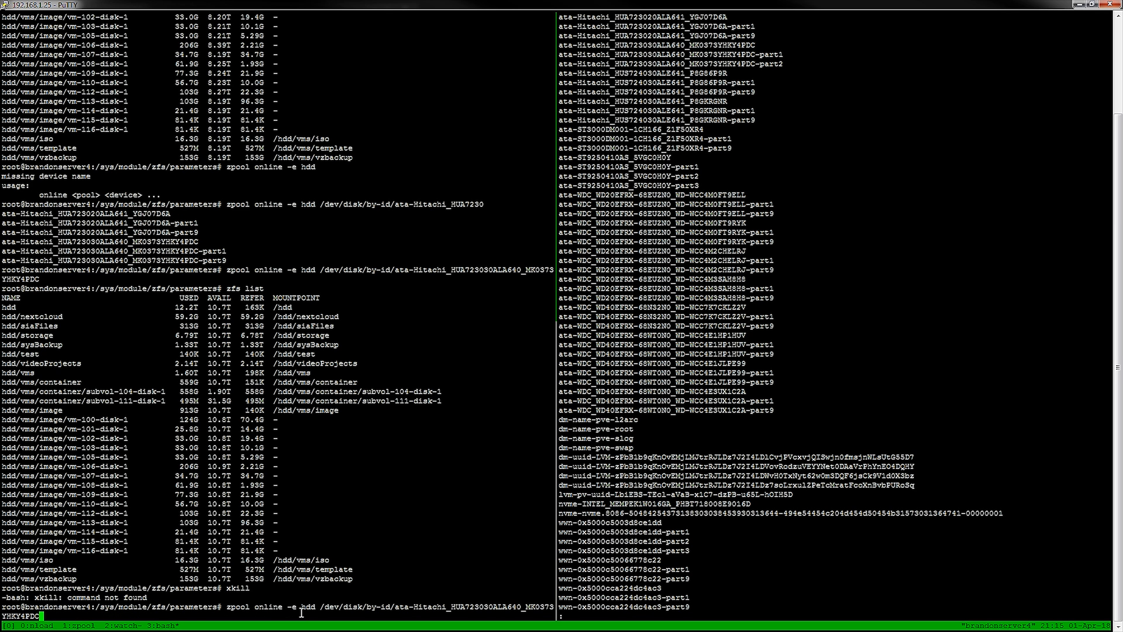